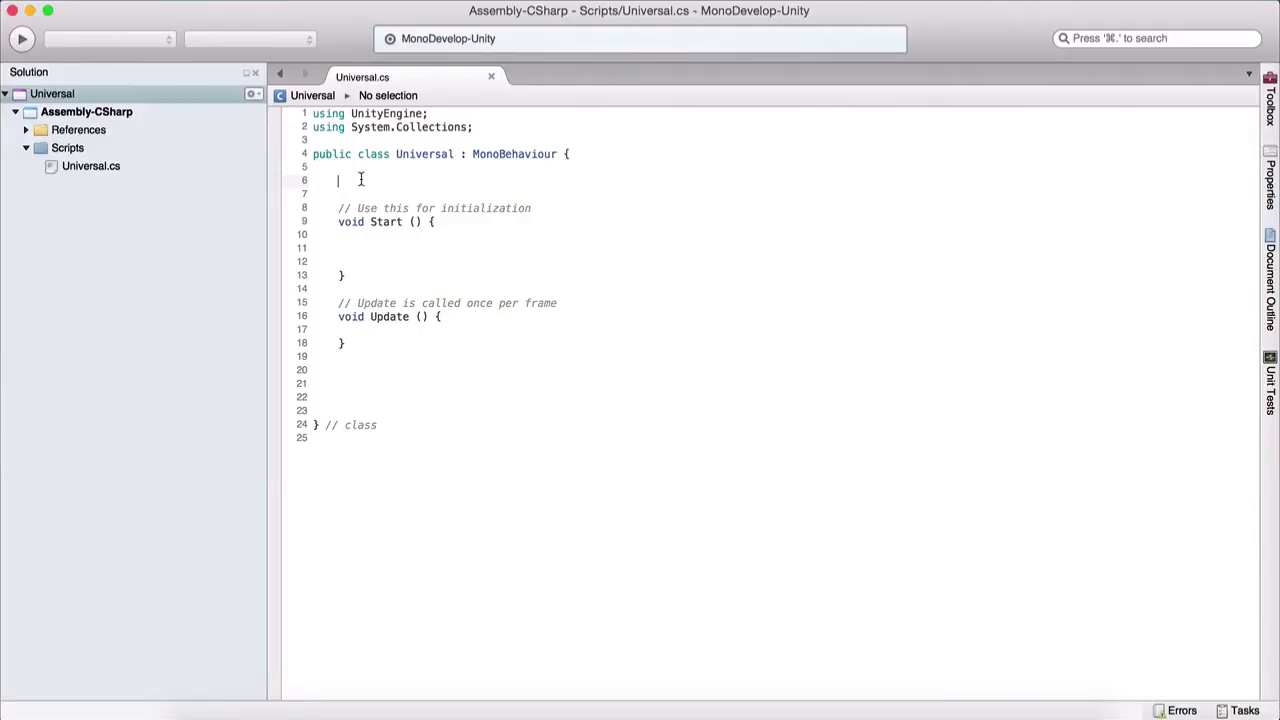
Step: Declare two int fields a1 and a2 and save the script
text(int a1)
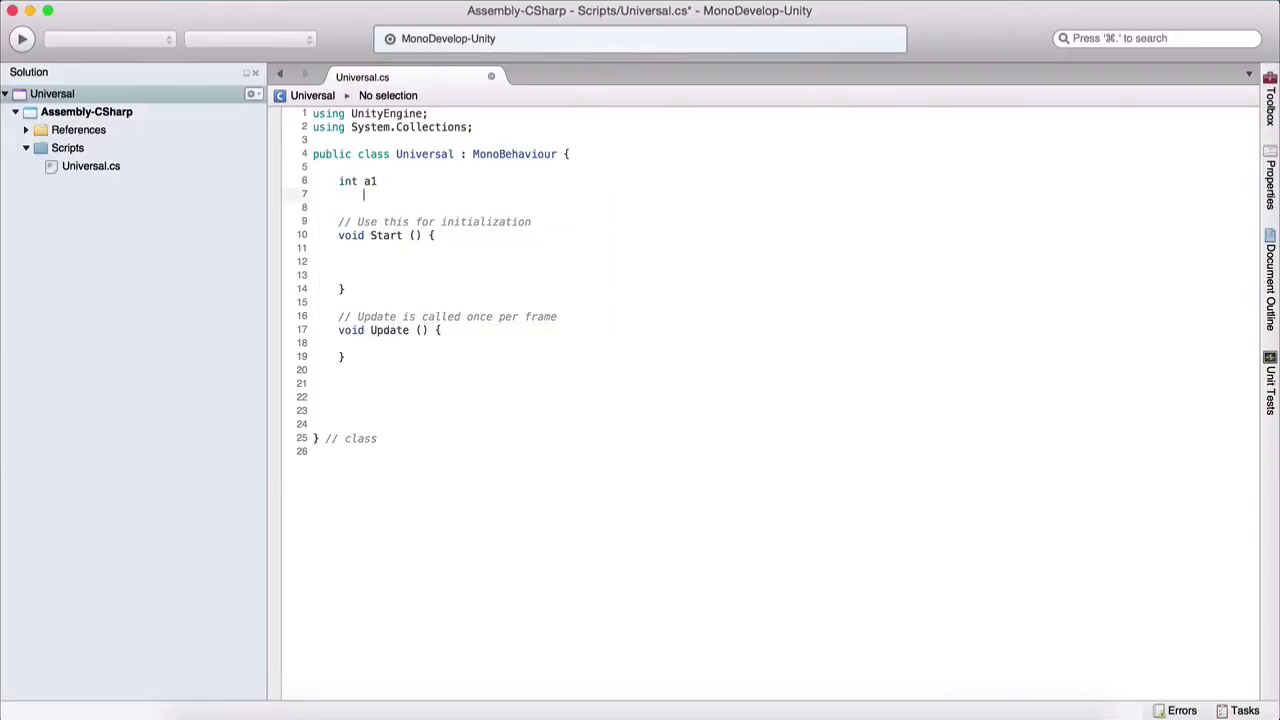
text(int a2)
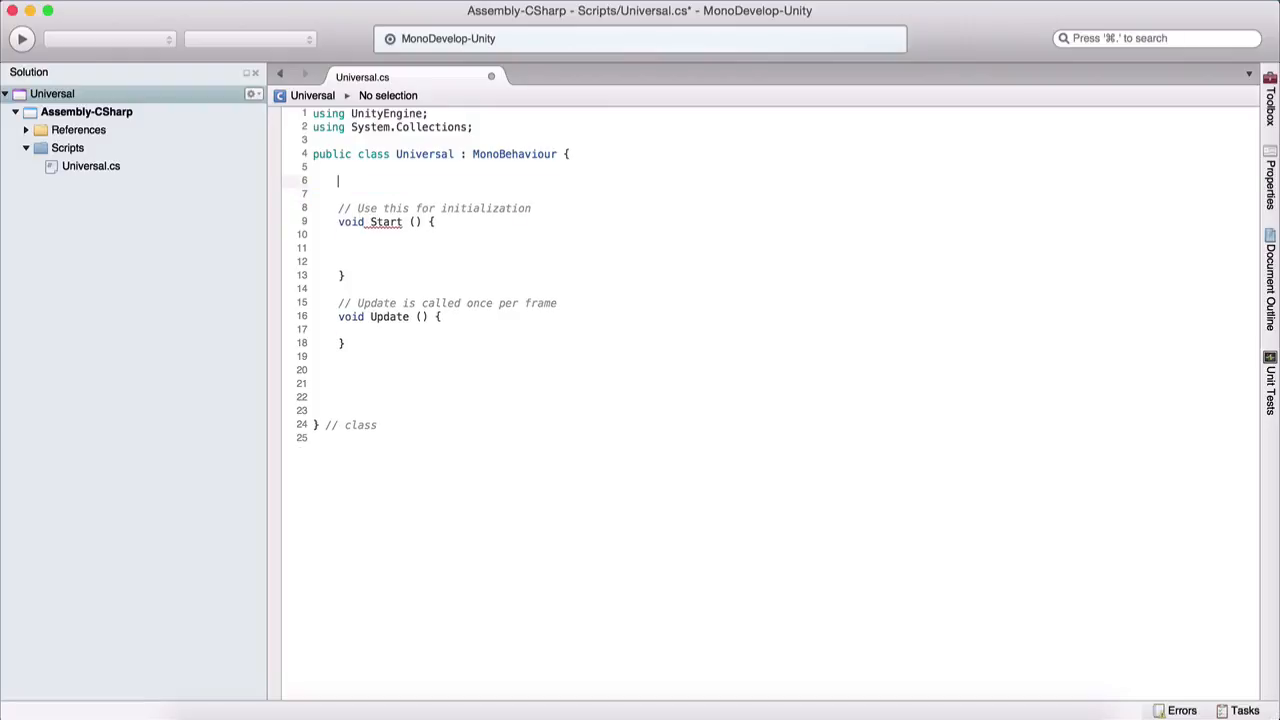
key(cmd+s)
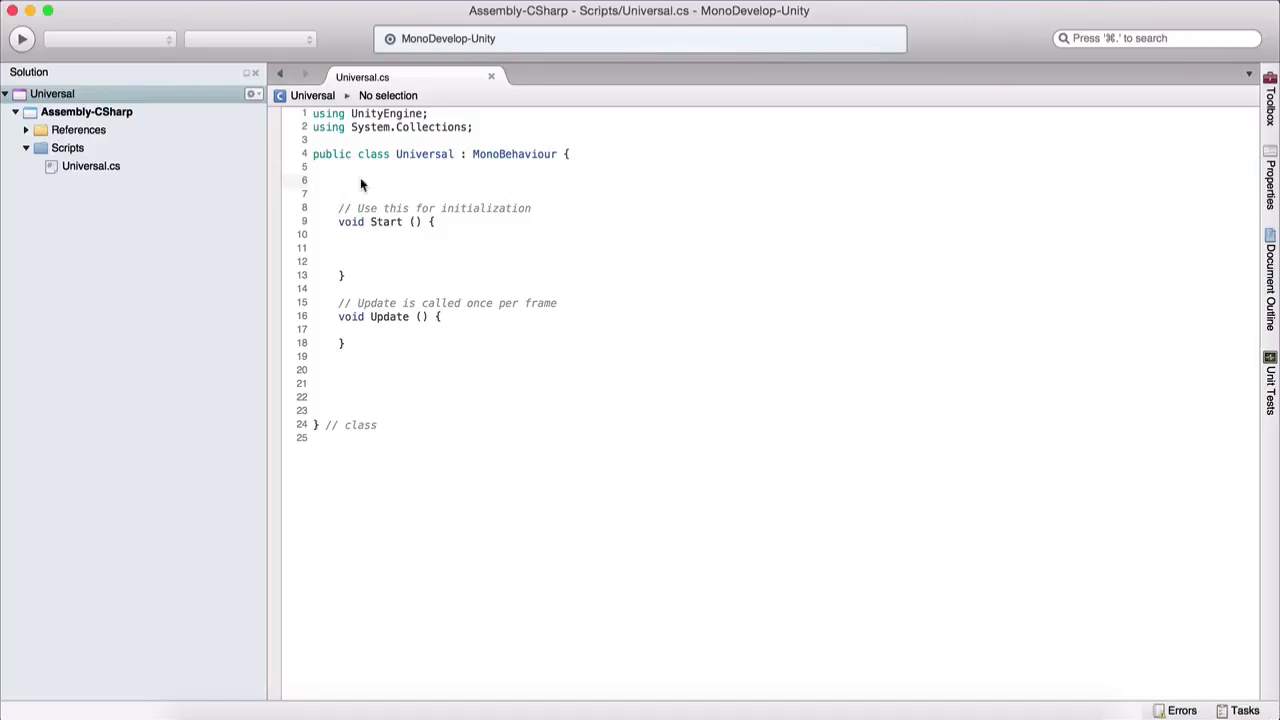
Step: Declare the field int[] data = new int[10]; in the Universal class
text(int)
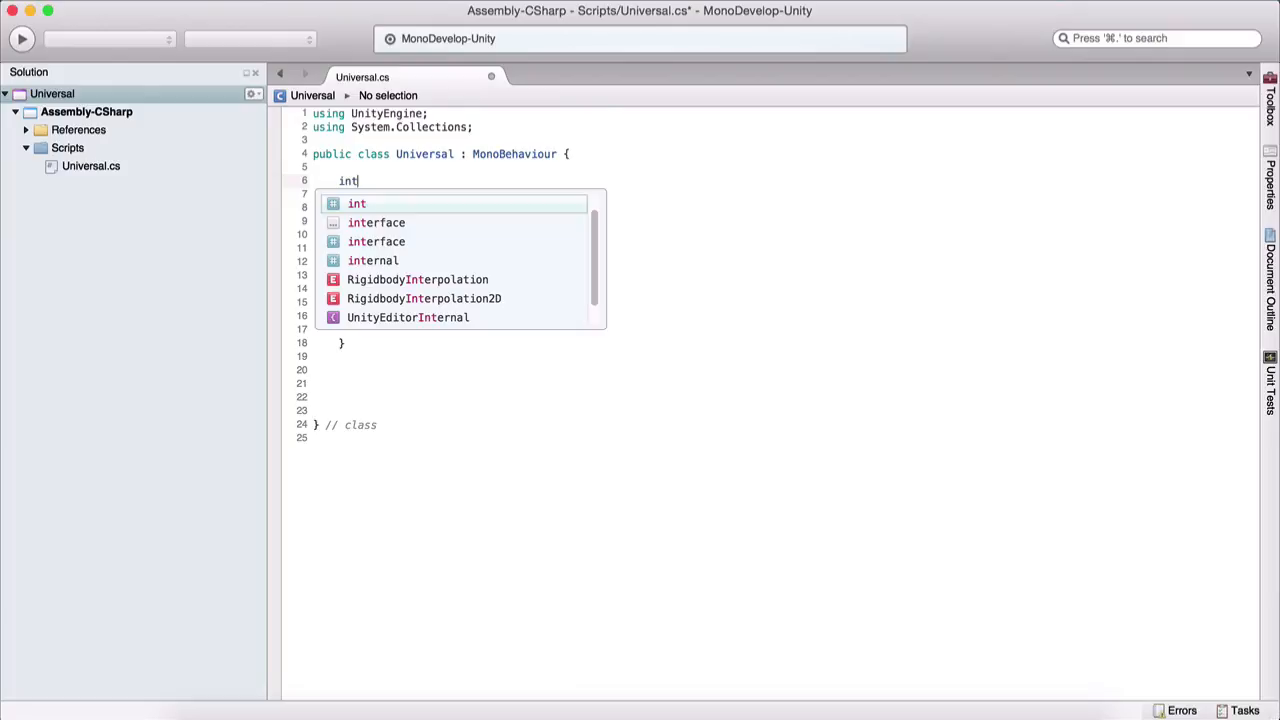
text([])
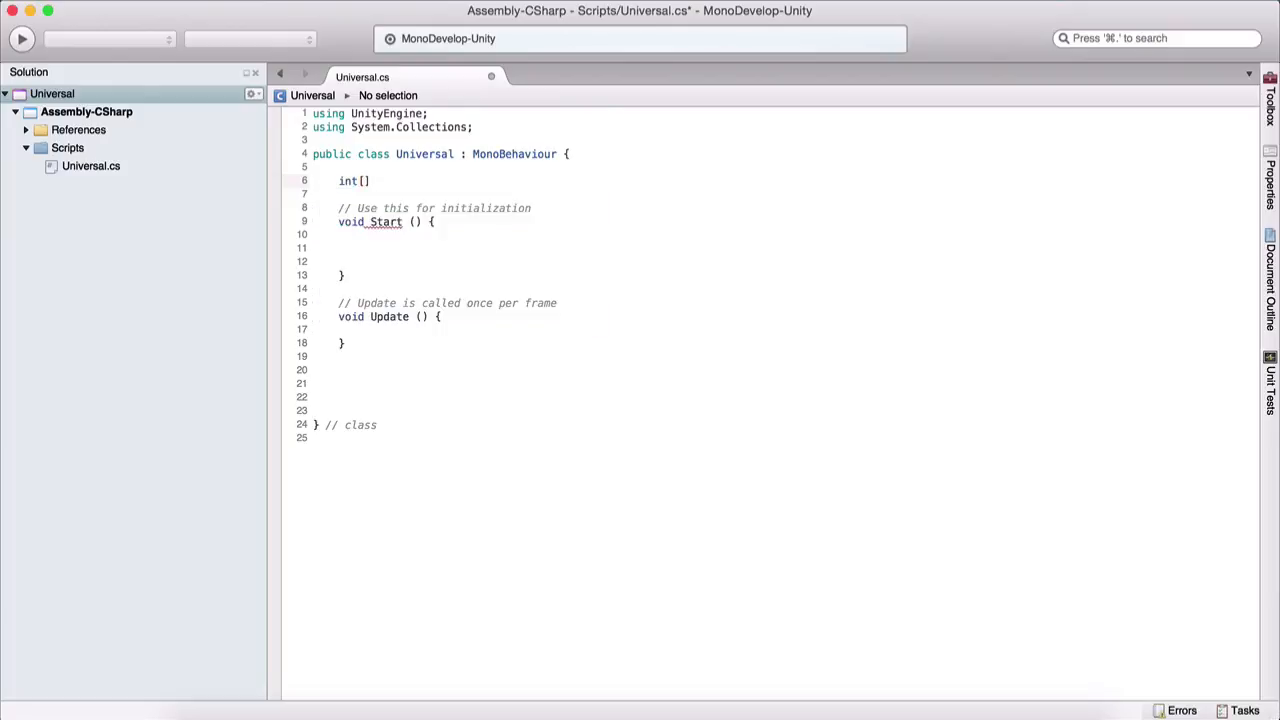
text(data)
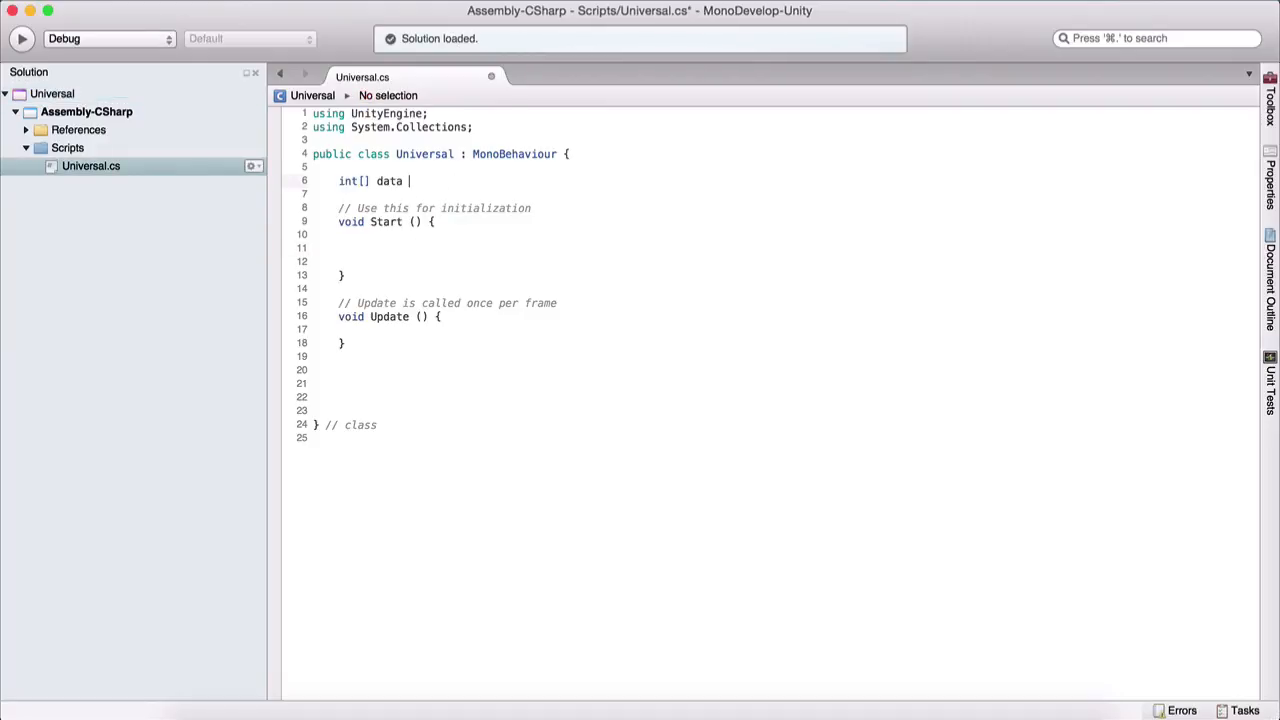
text(= new)
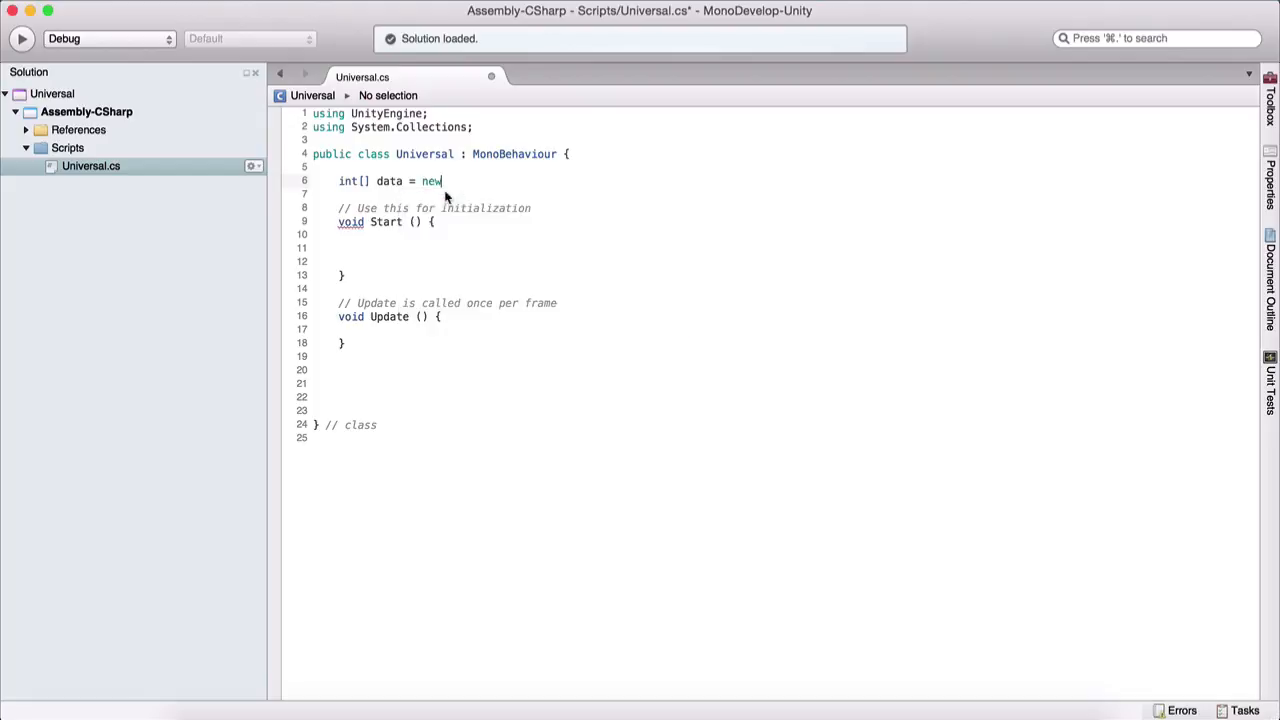
text(int[];)
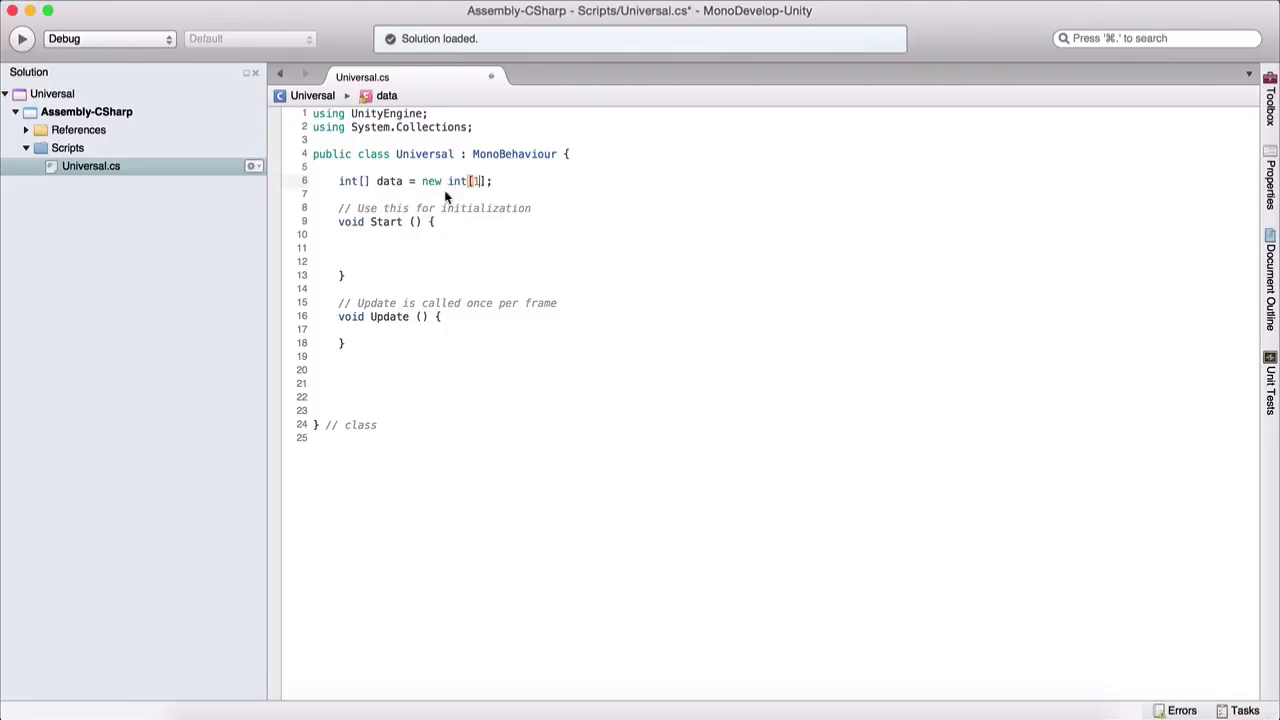
text(0)
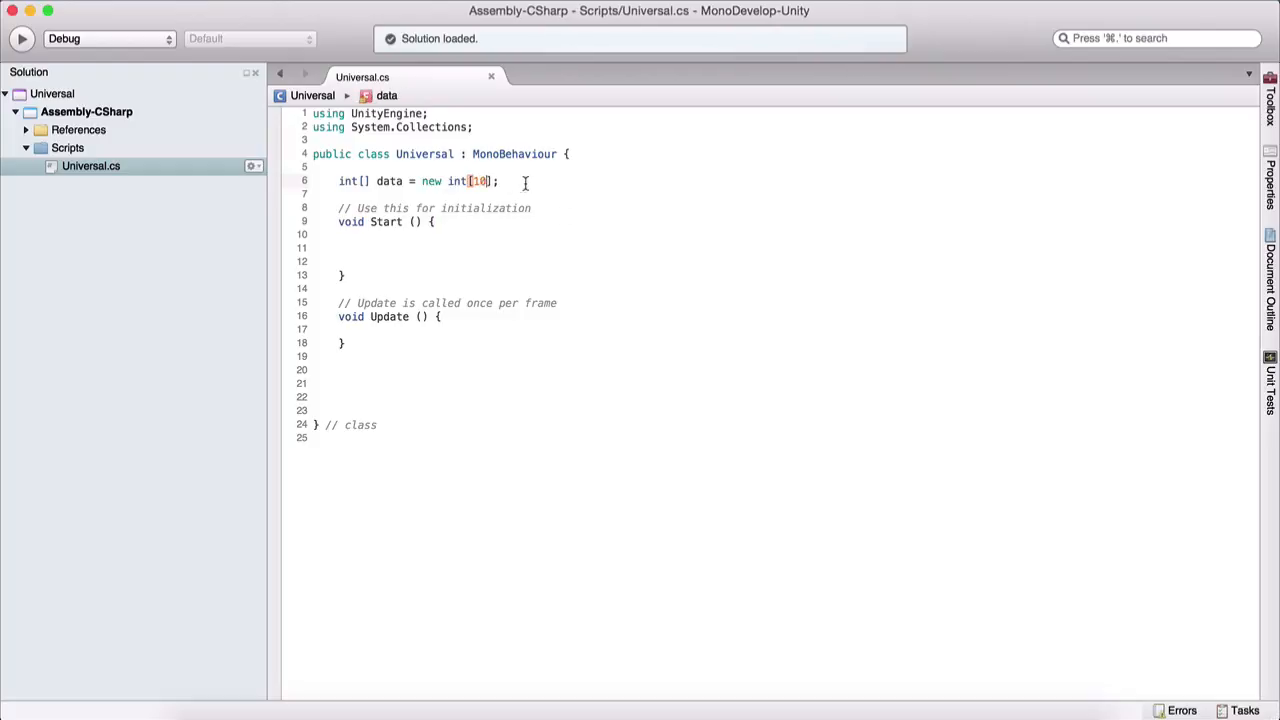
click(500, 181)
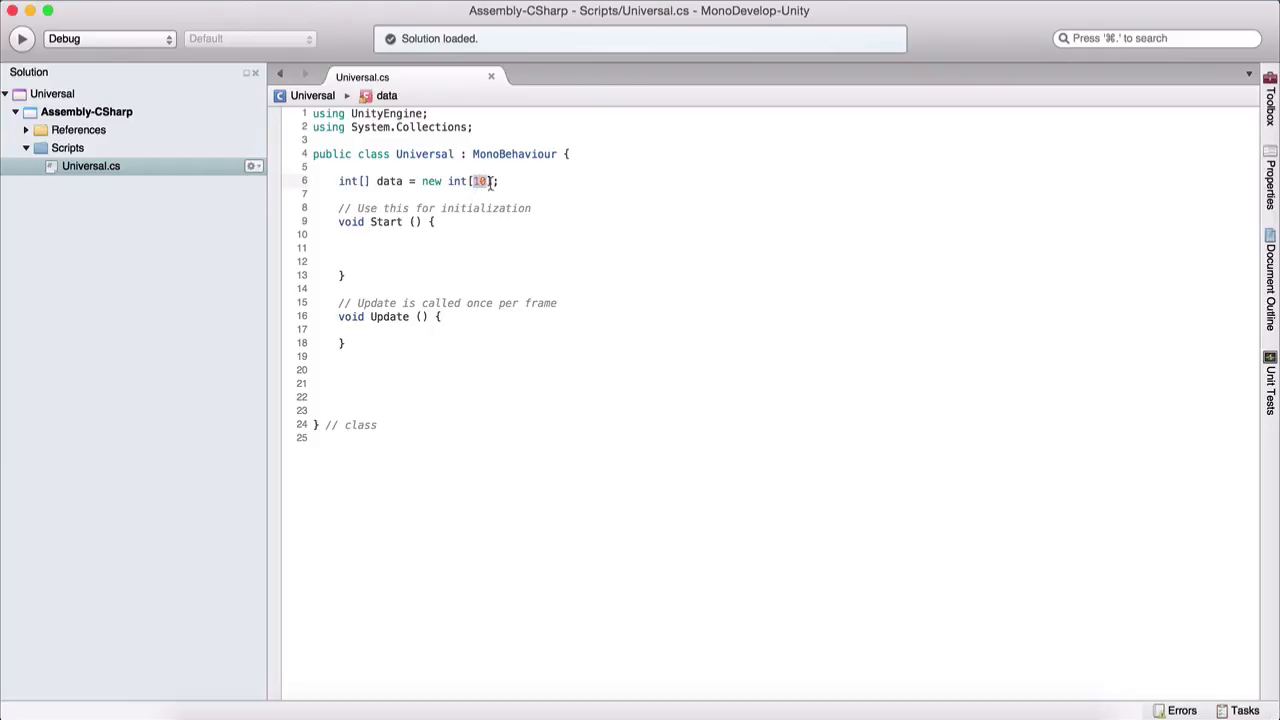
click(365, 248)
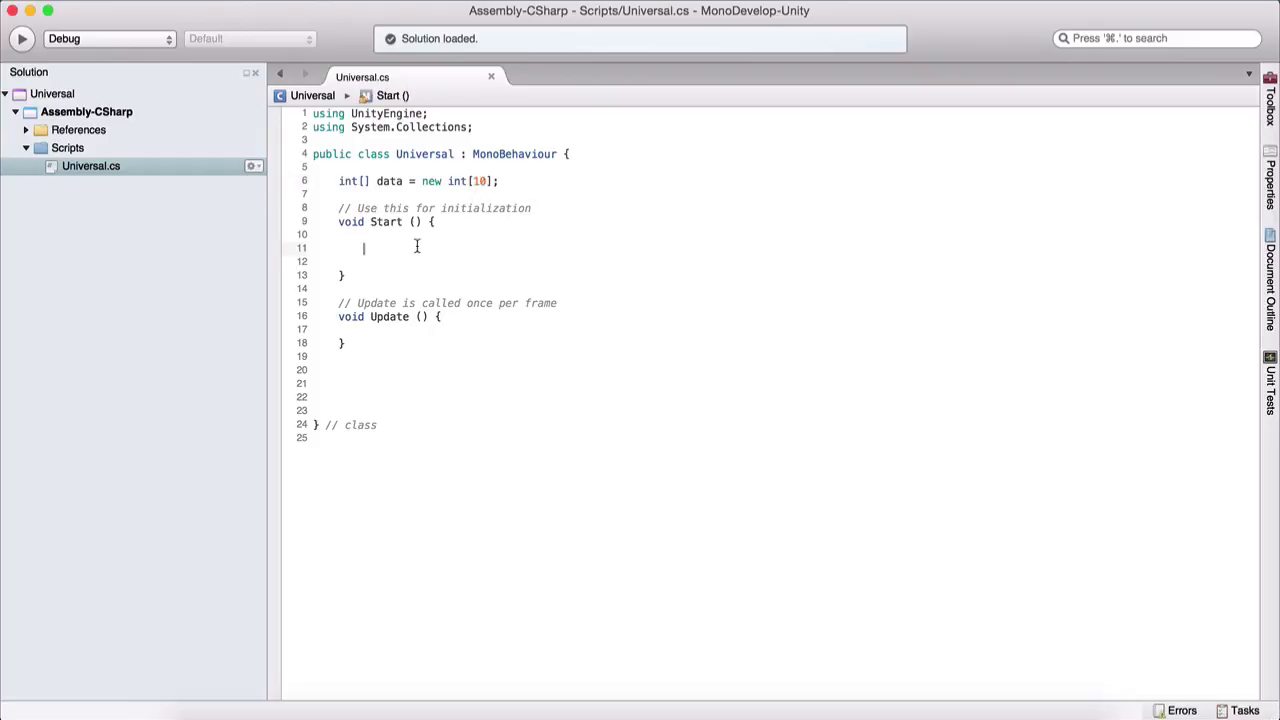
text(data = new in)
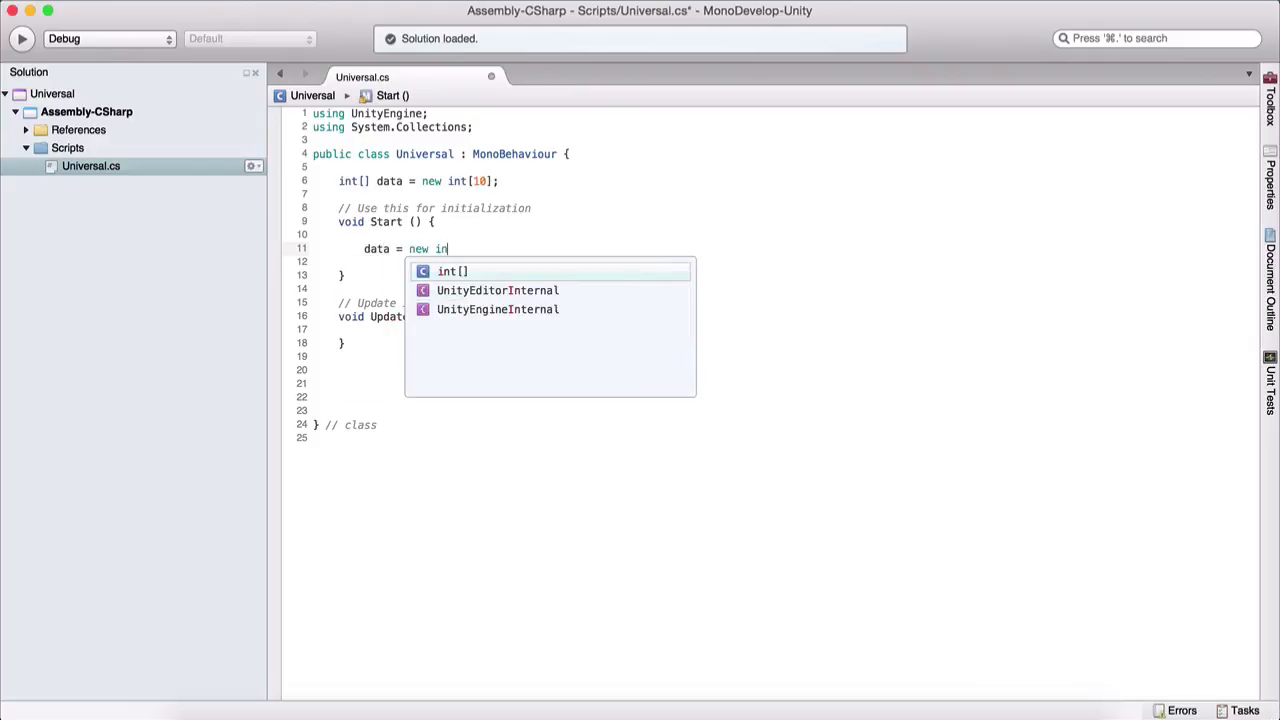
text(9)
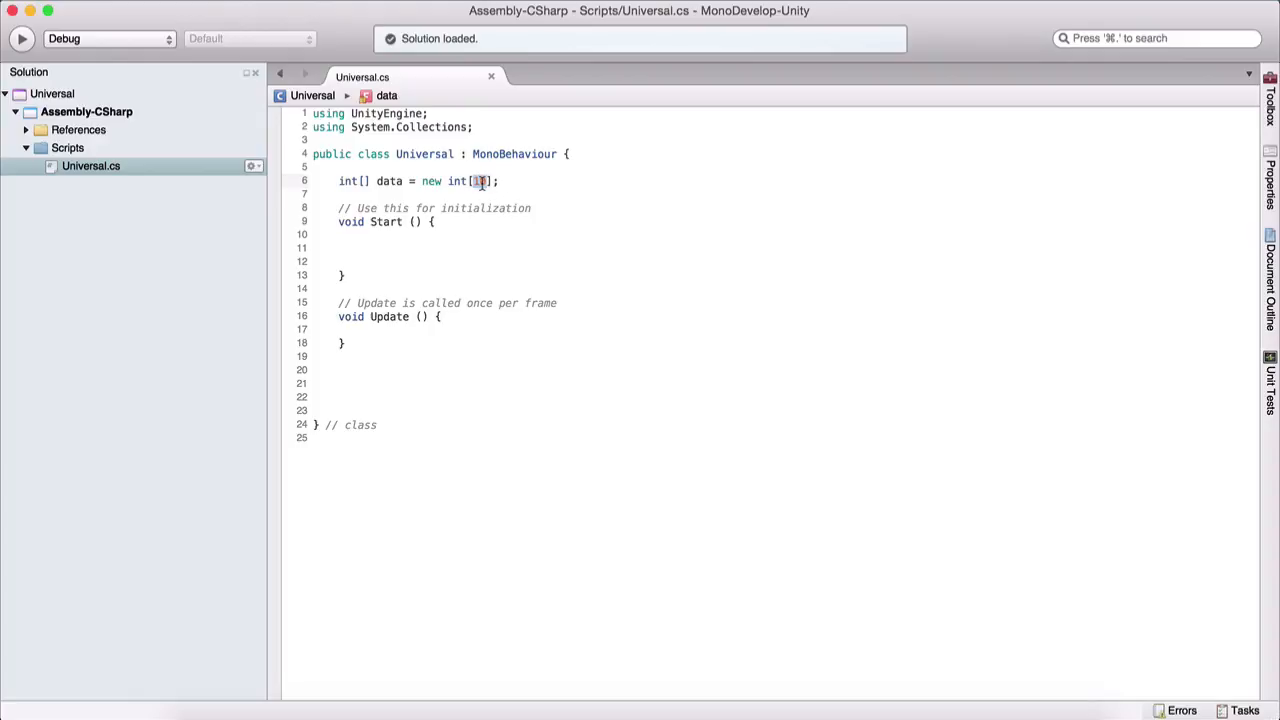
text(0)
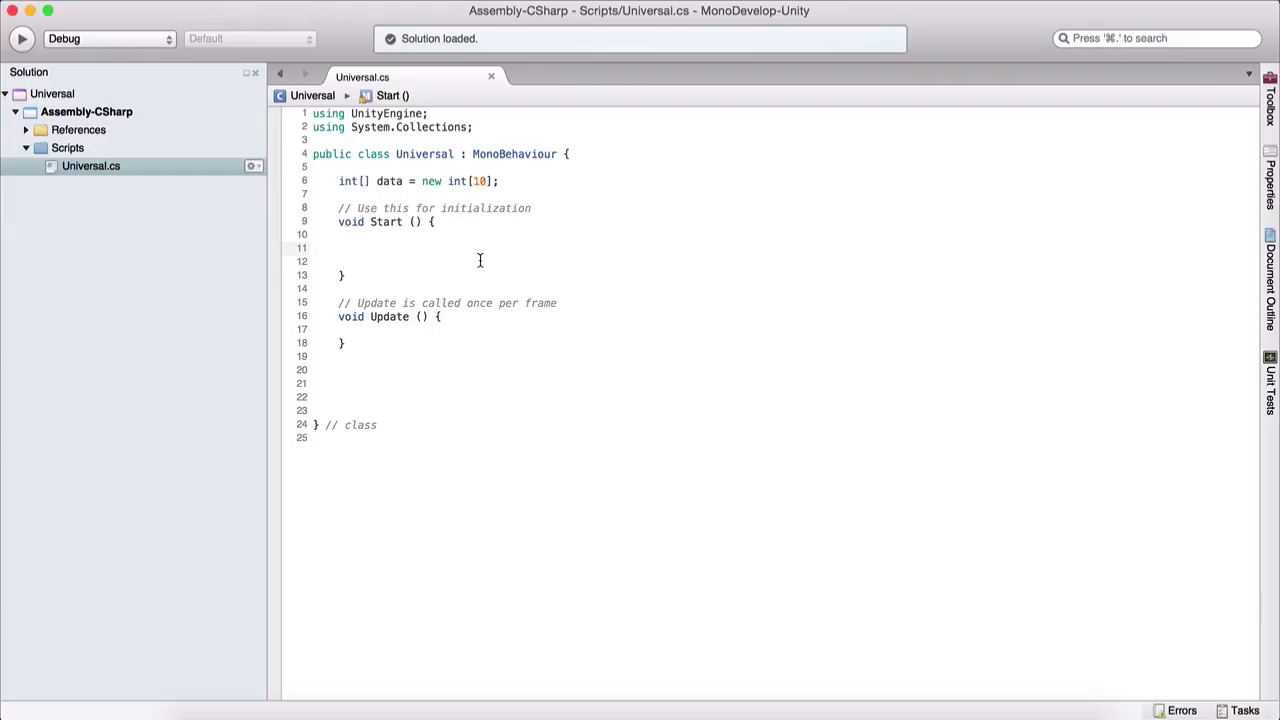
click(364, 248)
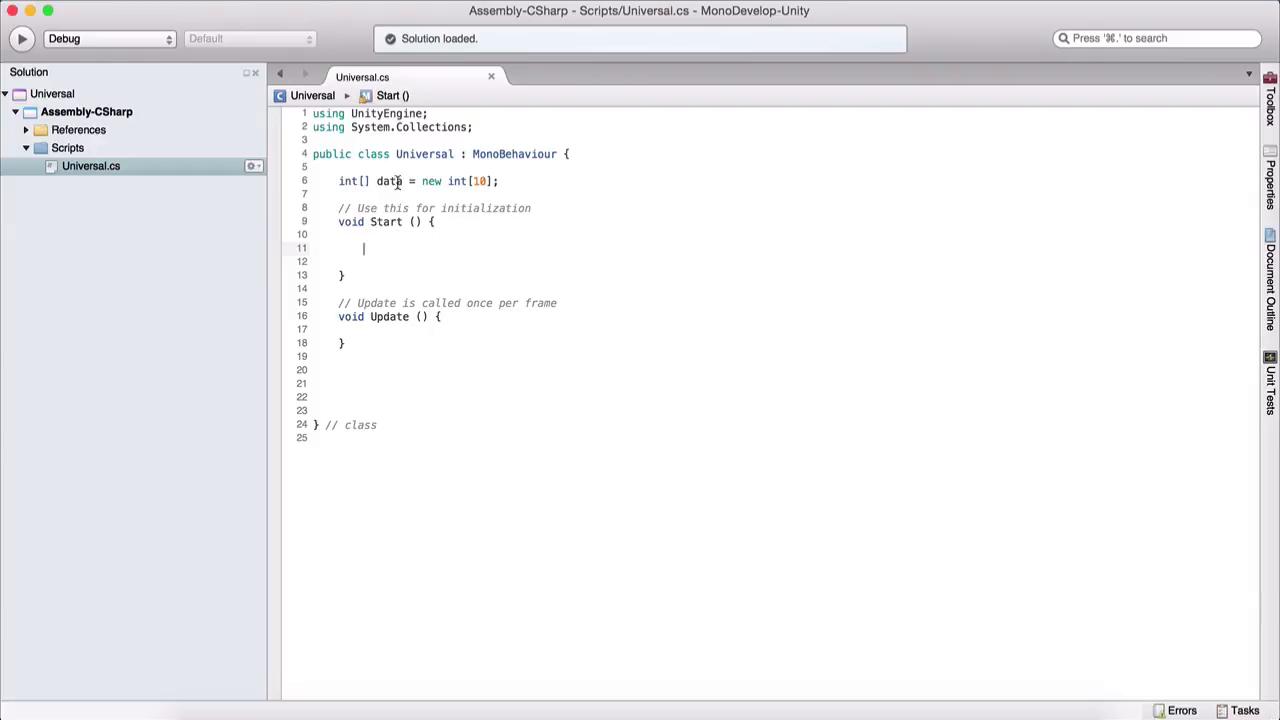
Step: Write an empty for loop in Start running i from 0 up to data.Length
text(for(int i)
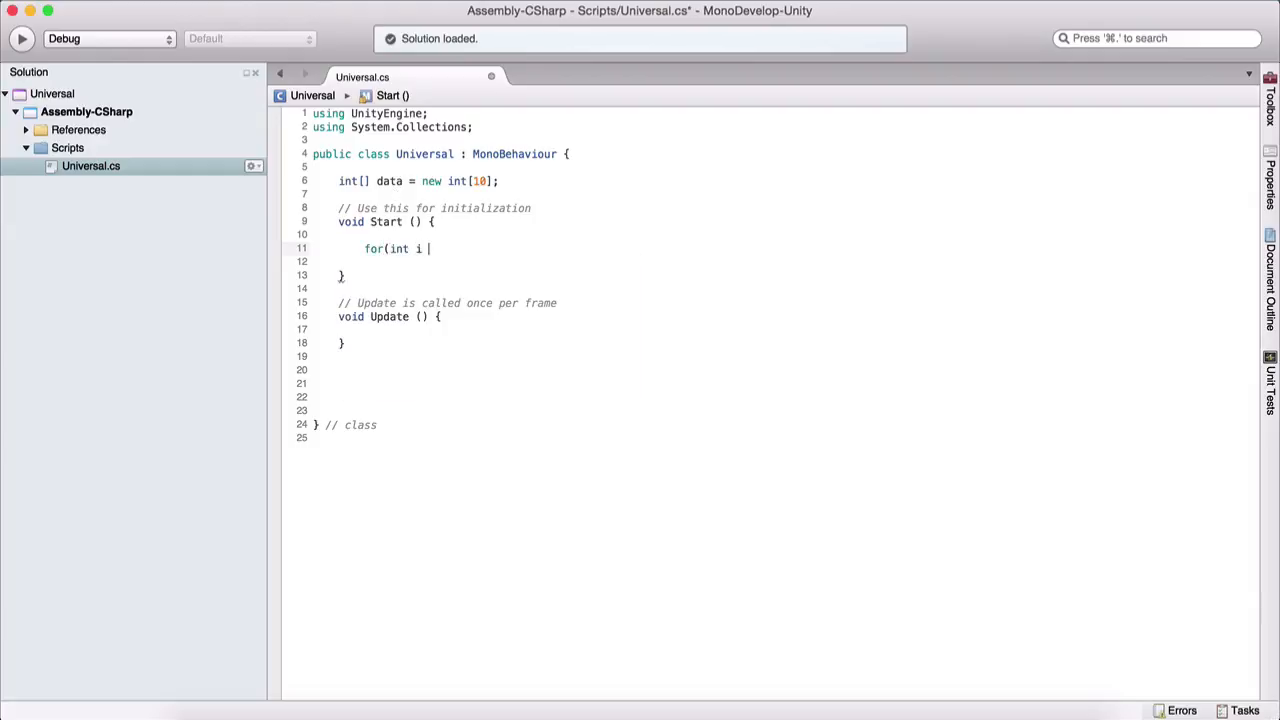
text(= 0;)
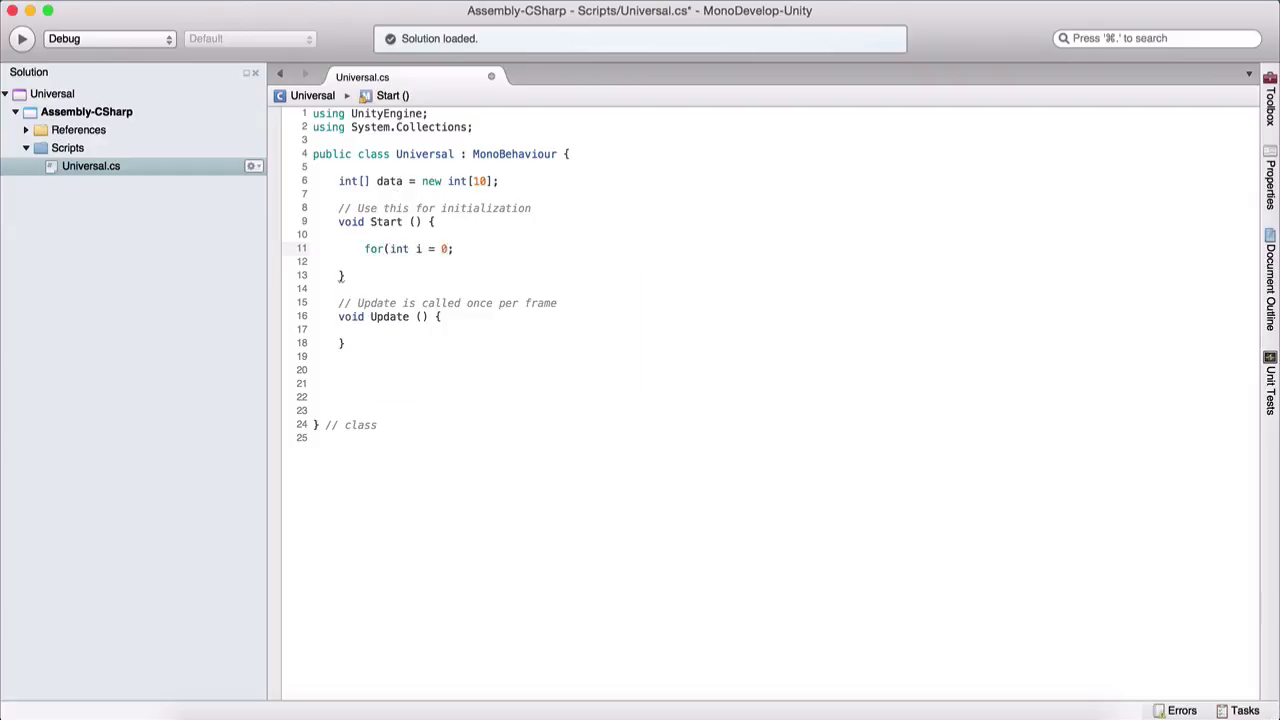
text(i <)
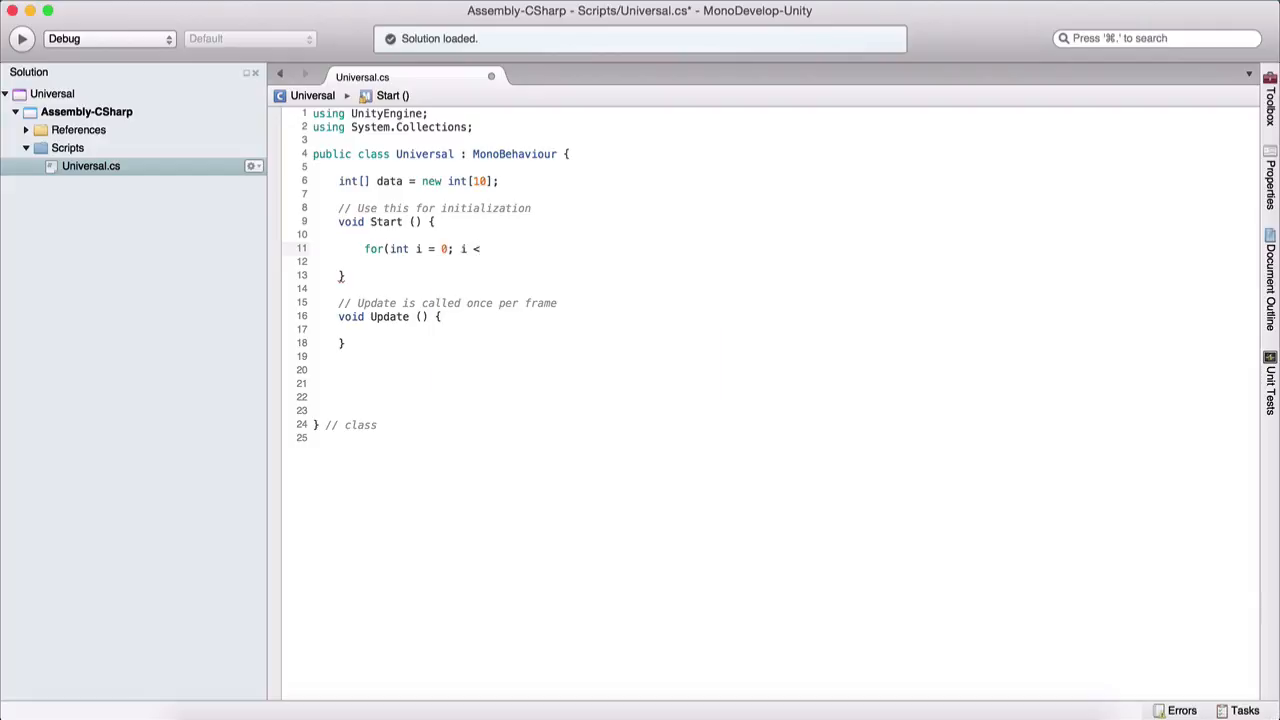
text(HostData.)
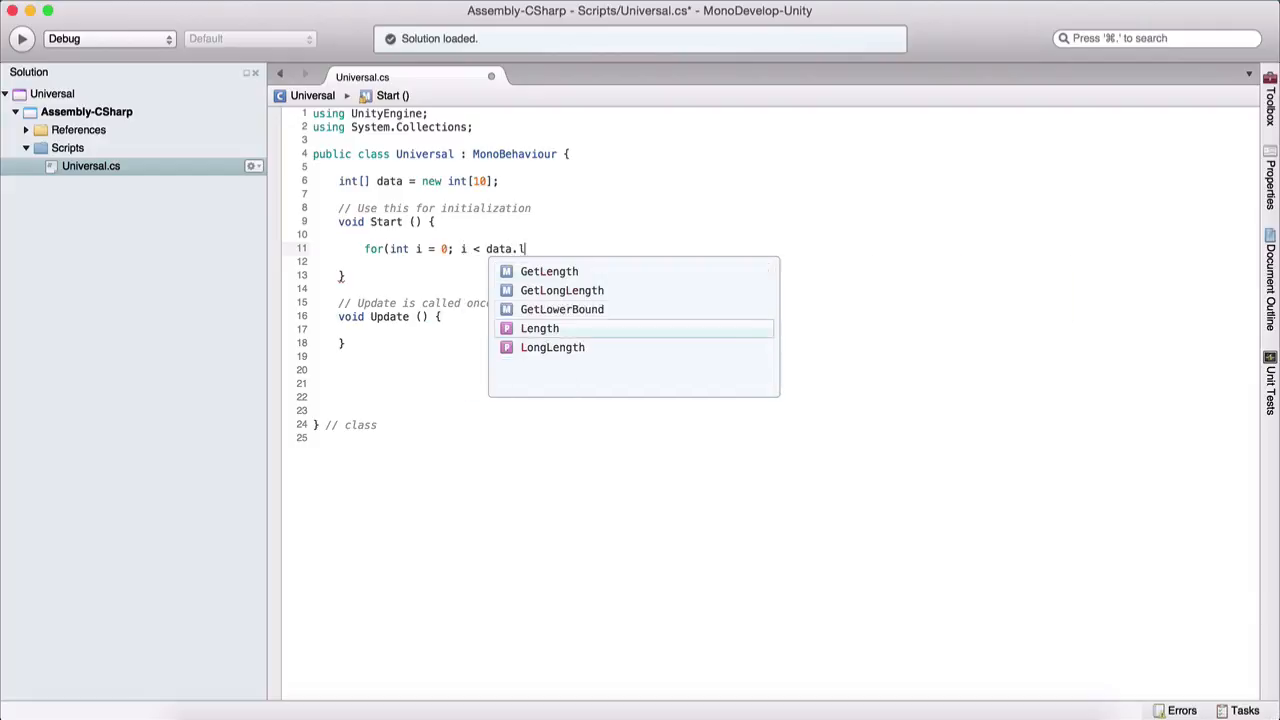
text(ength; i++) {)
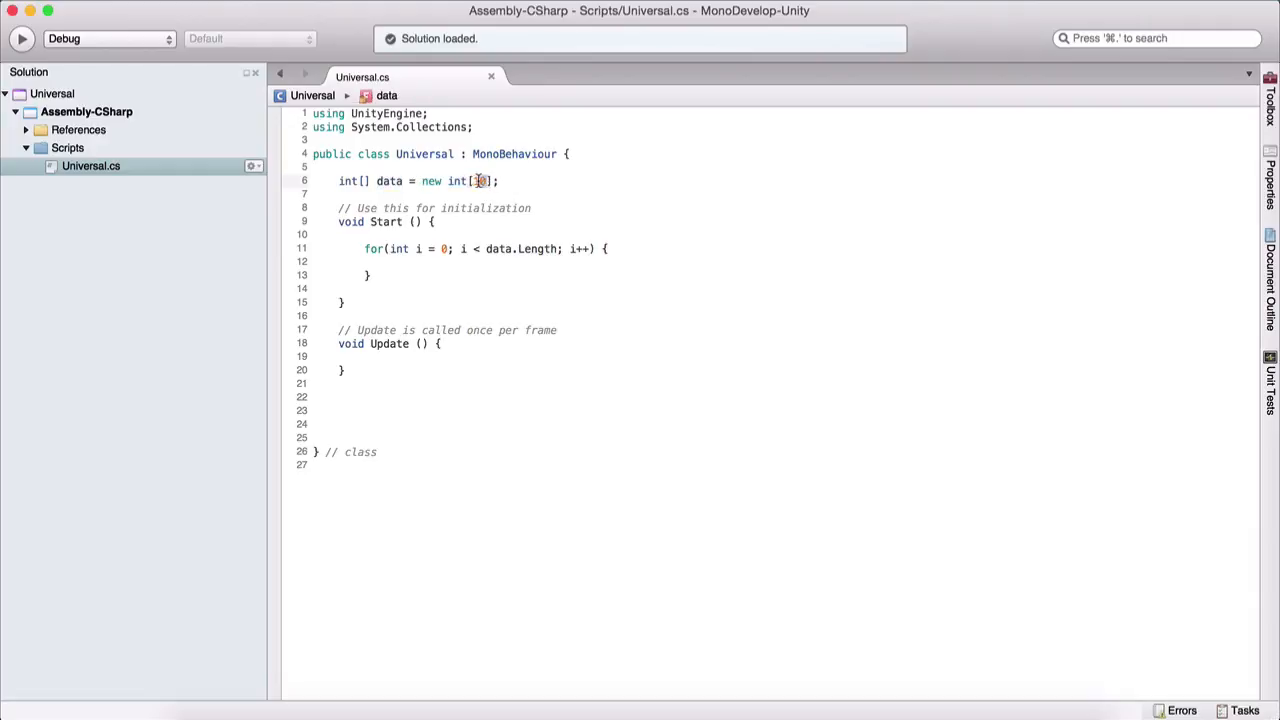
text(0)
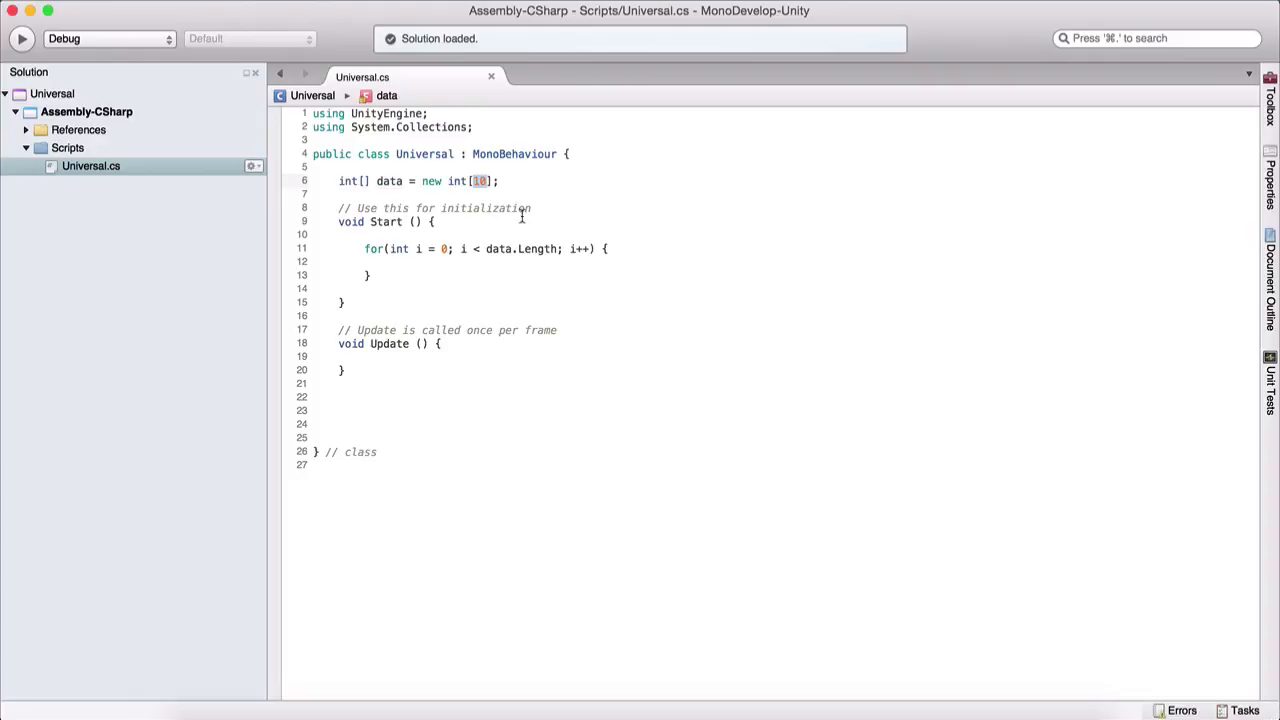
click(548, 271)
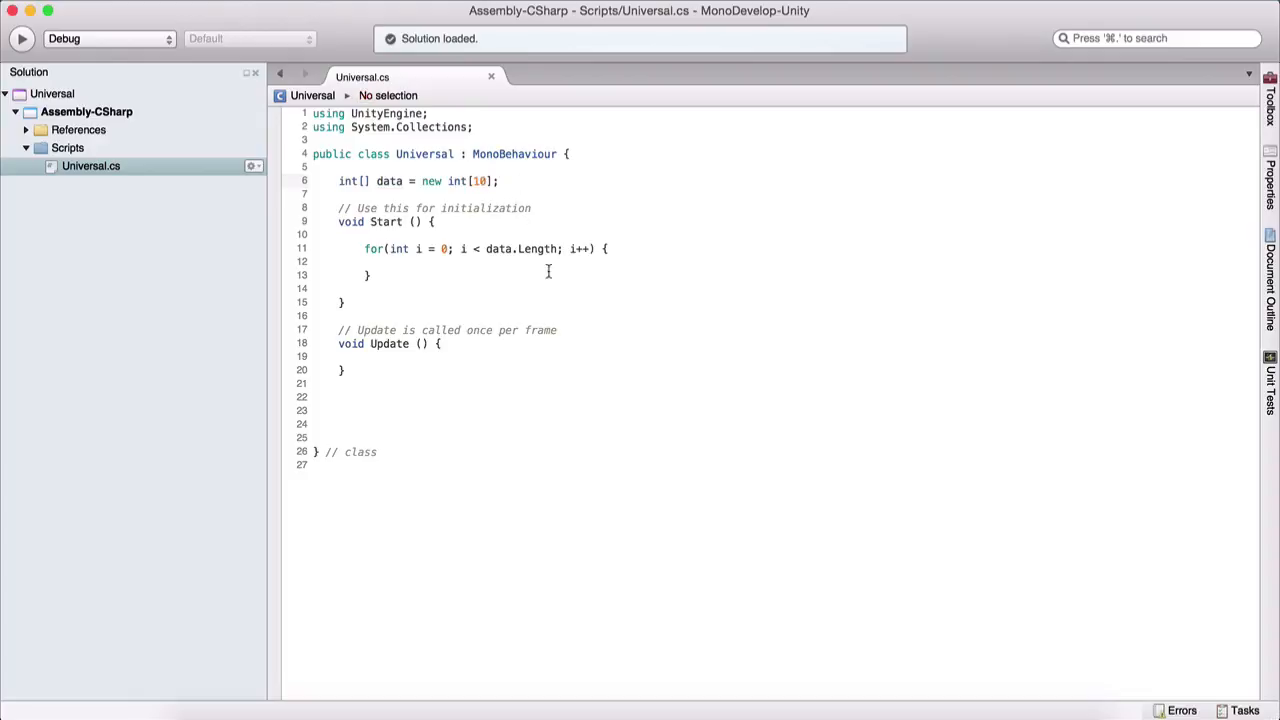
mouse_move(440, 262)
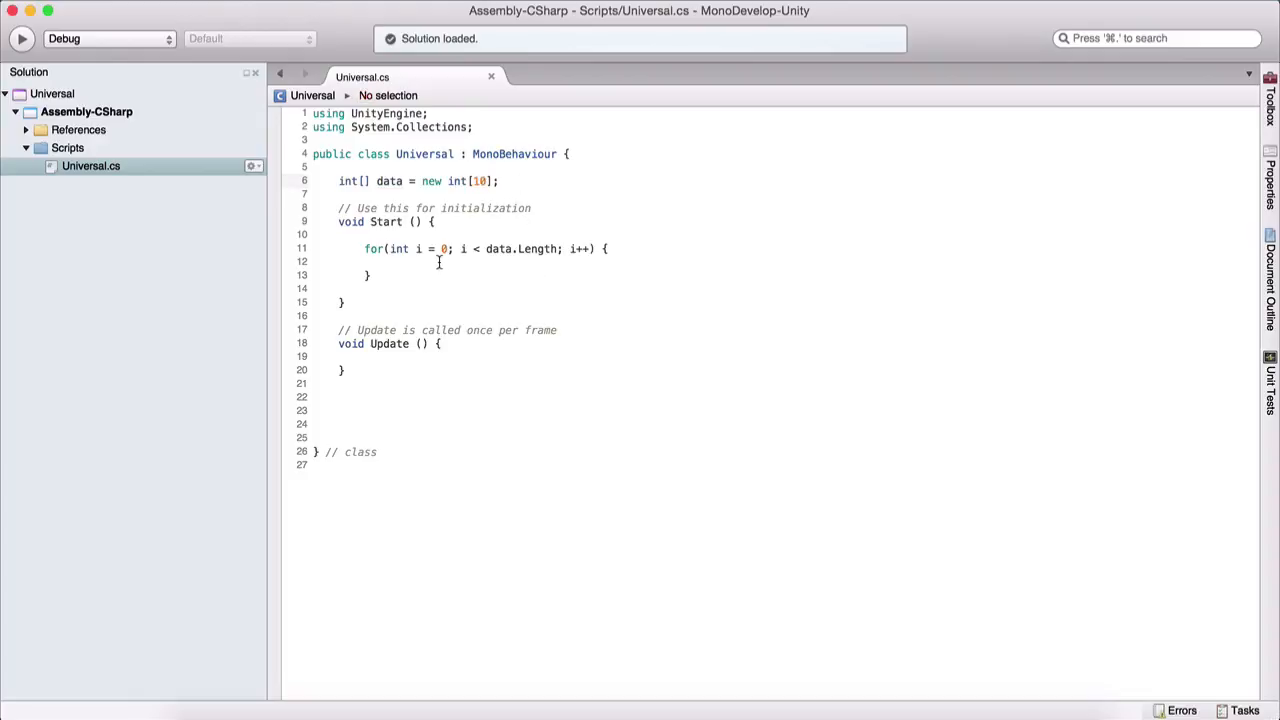
click(455, 261)
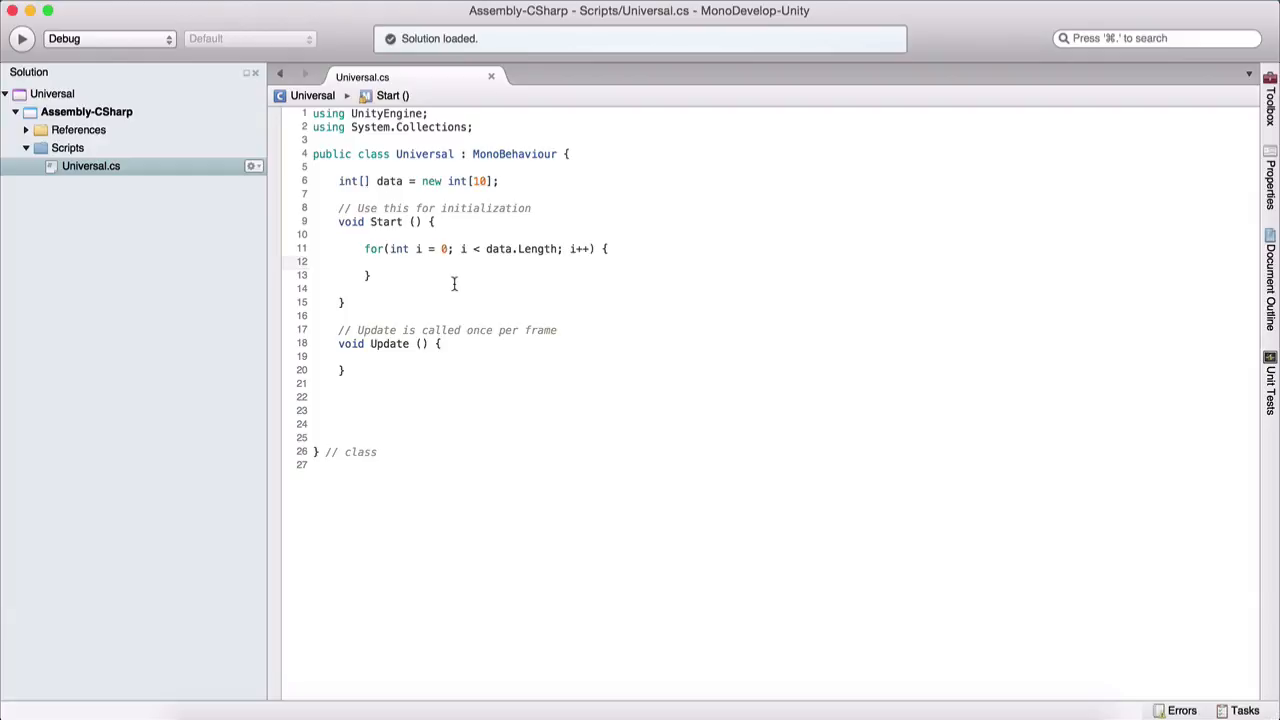
Step: Index the array inside the loop body, ending with data[i]
text(da)
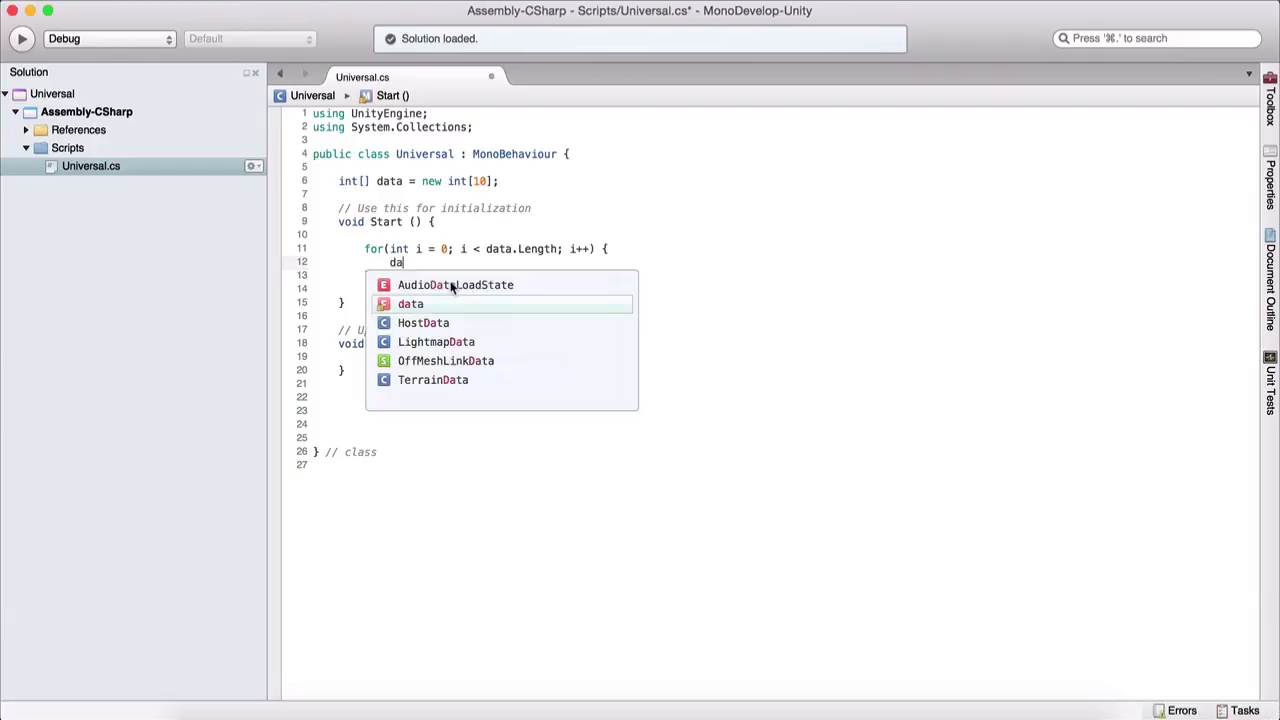
text(ta)
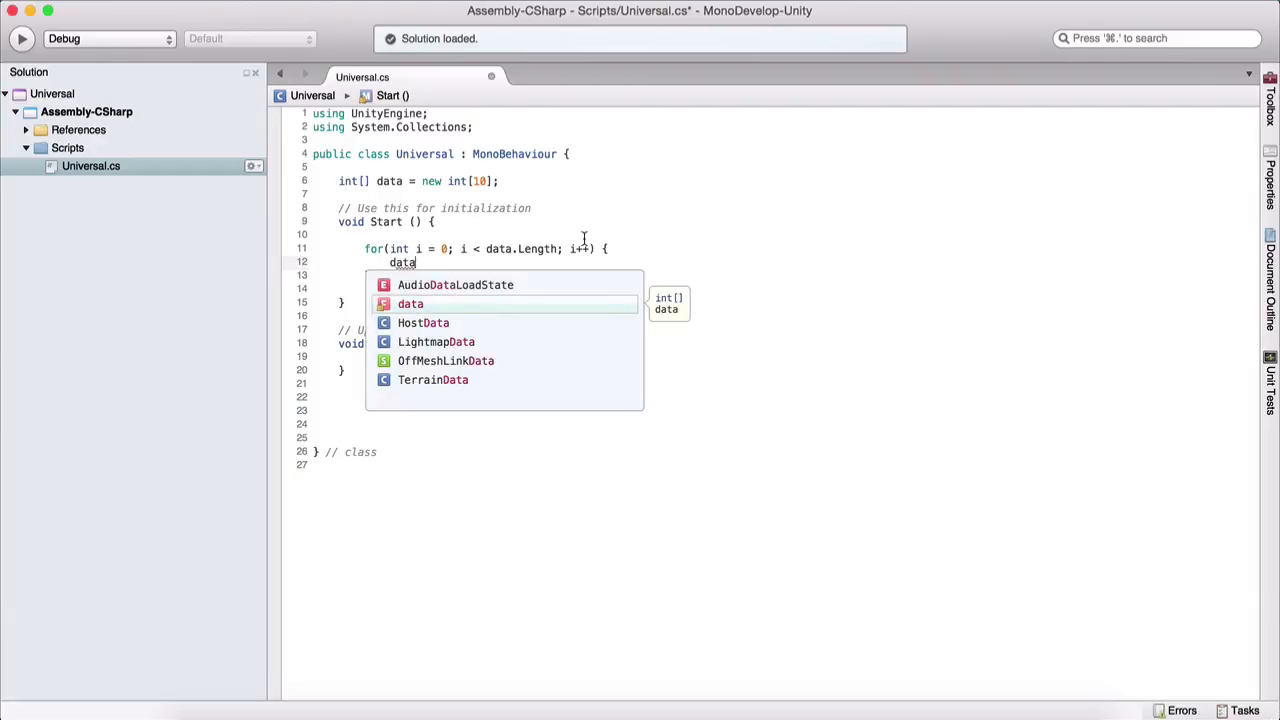
text([];)
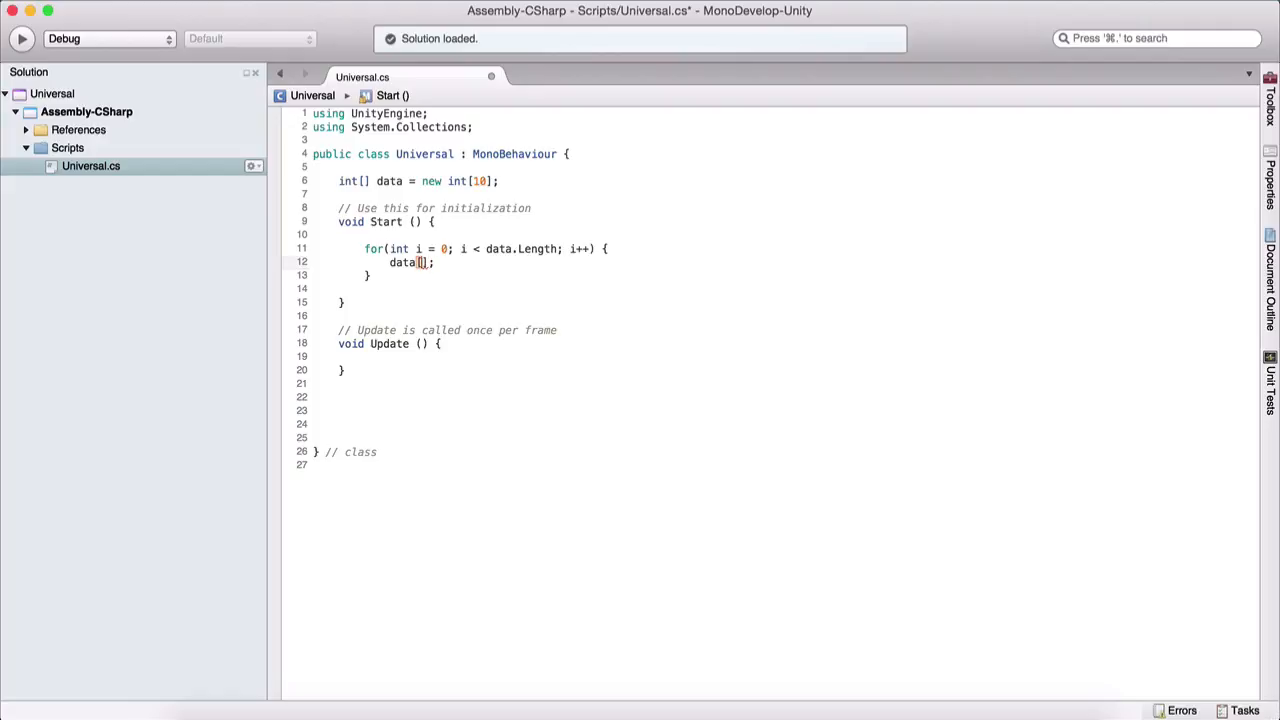
text(0)
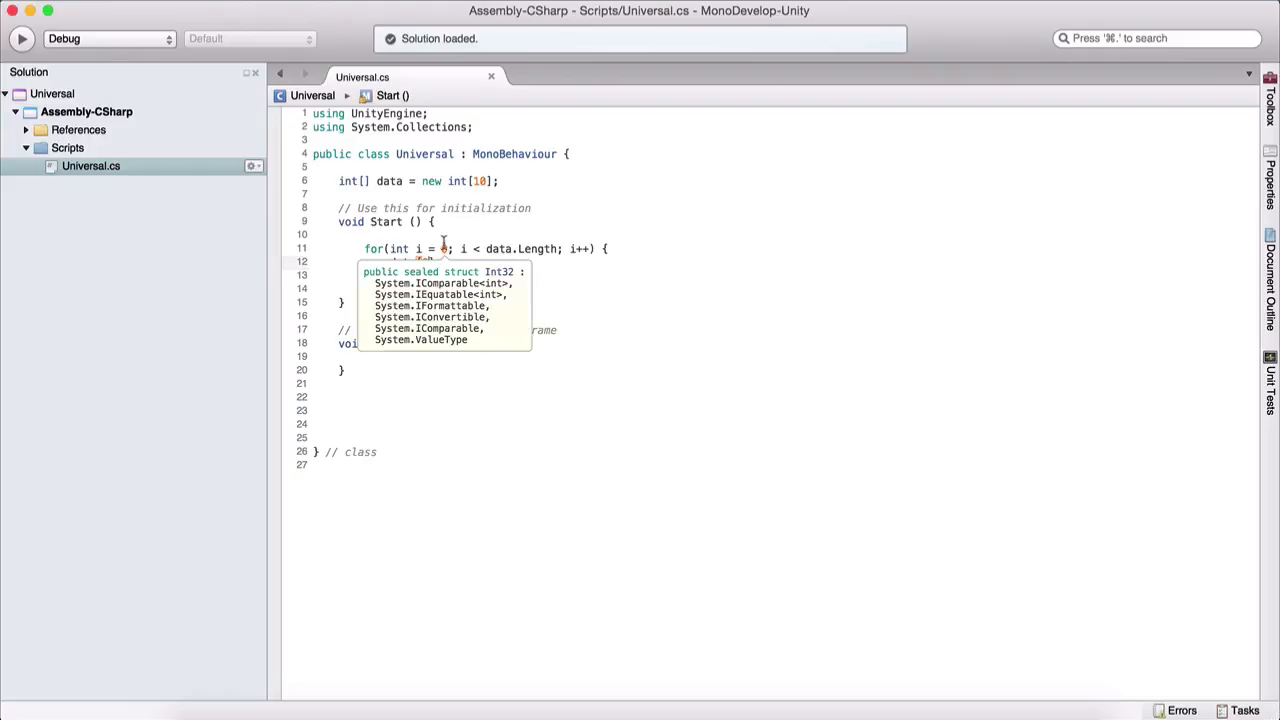
text(data[0];)
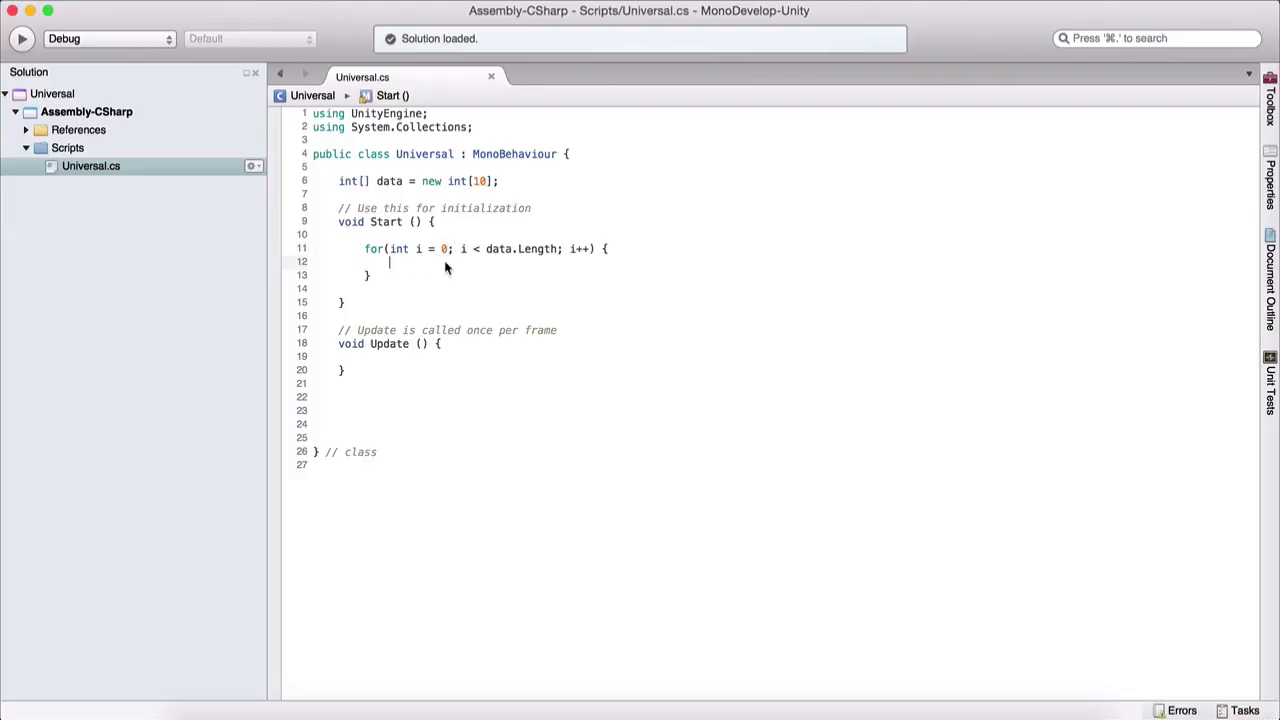
text(data[i])
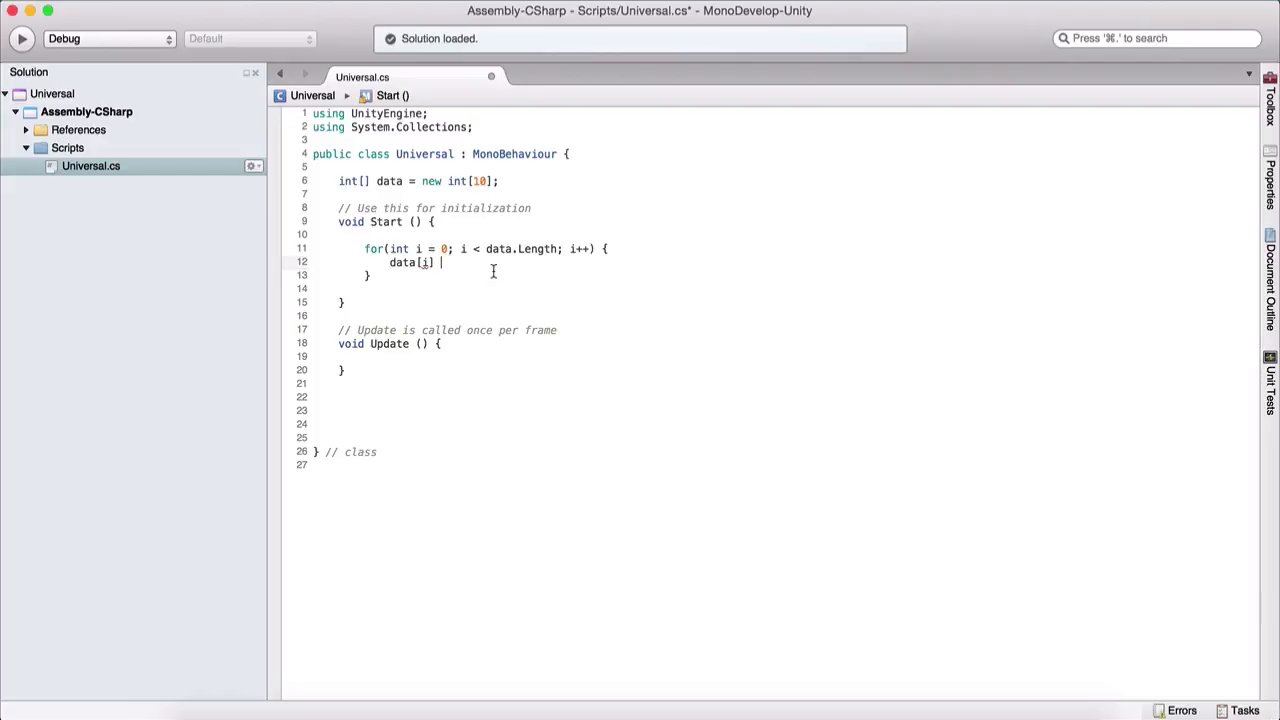
Step: Assign data[i] = Random.Range(10, 100) and keep the array size at 10
text(= Random.Range();)
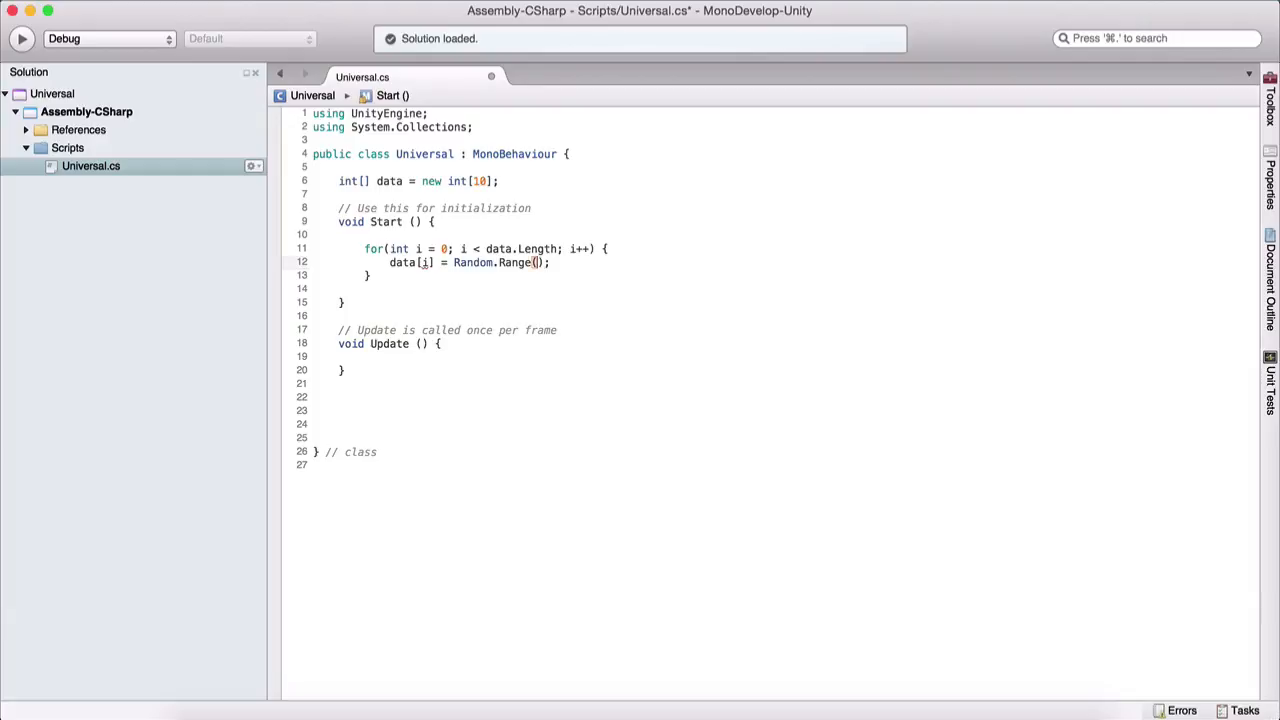
text(10, 100)
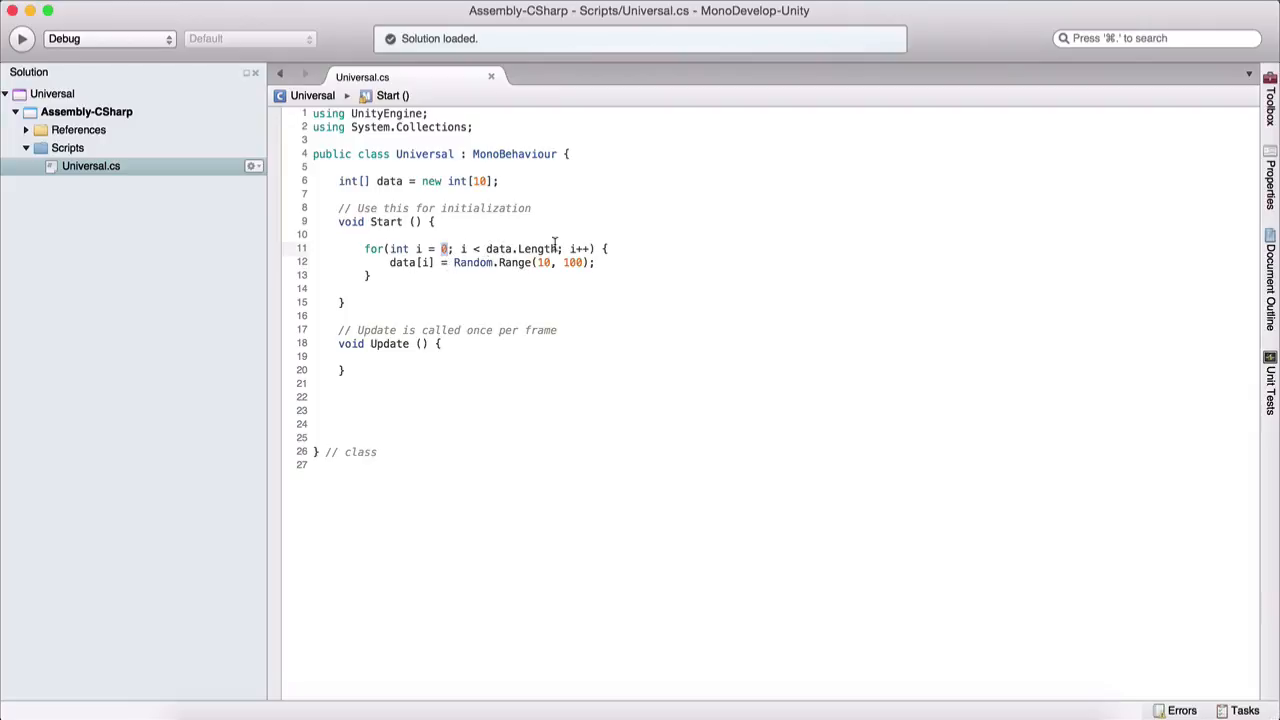
click(483, 181)
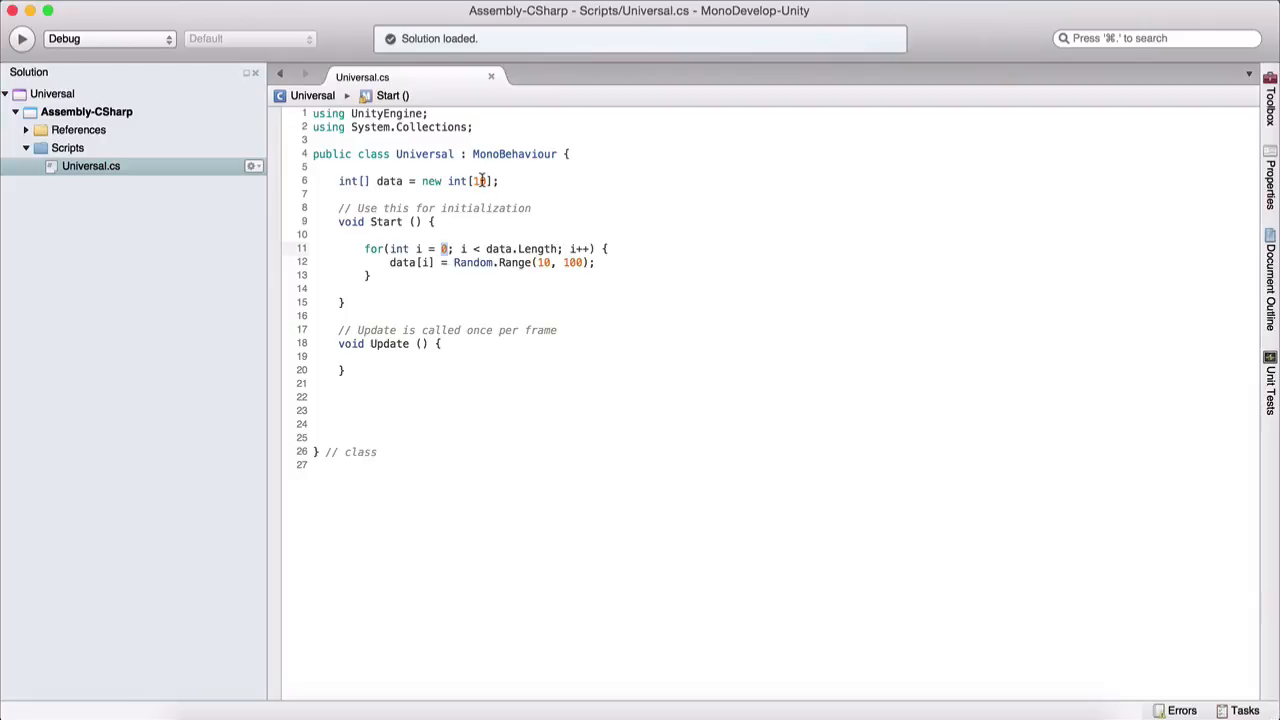
text(0)
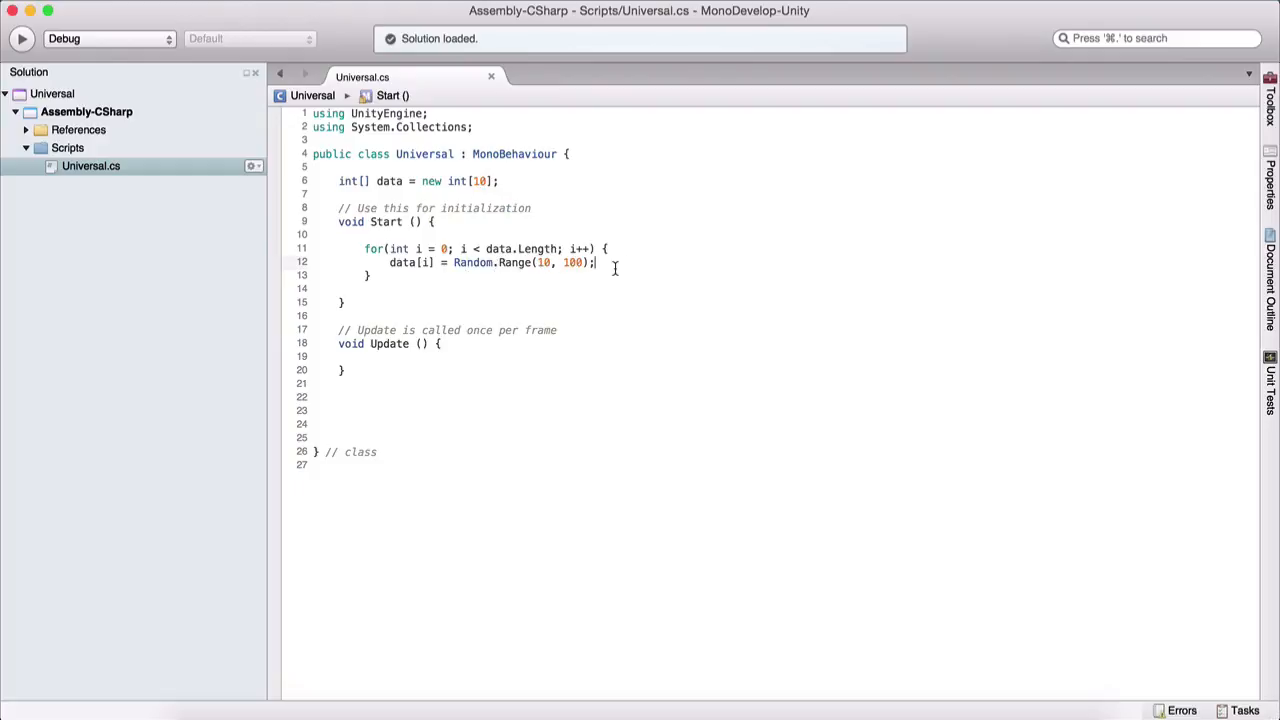
mouse_move(610, 270)
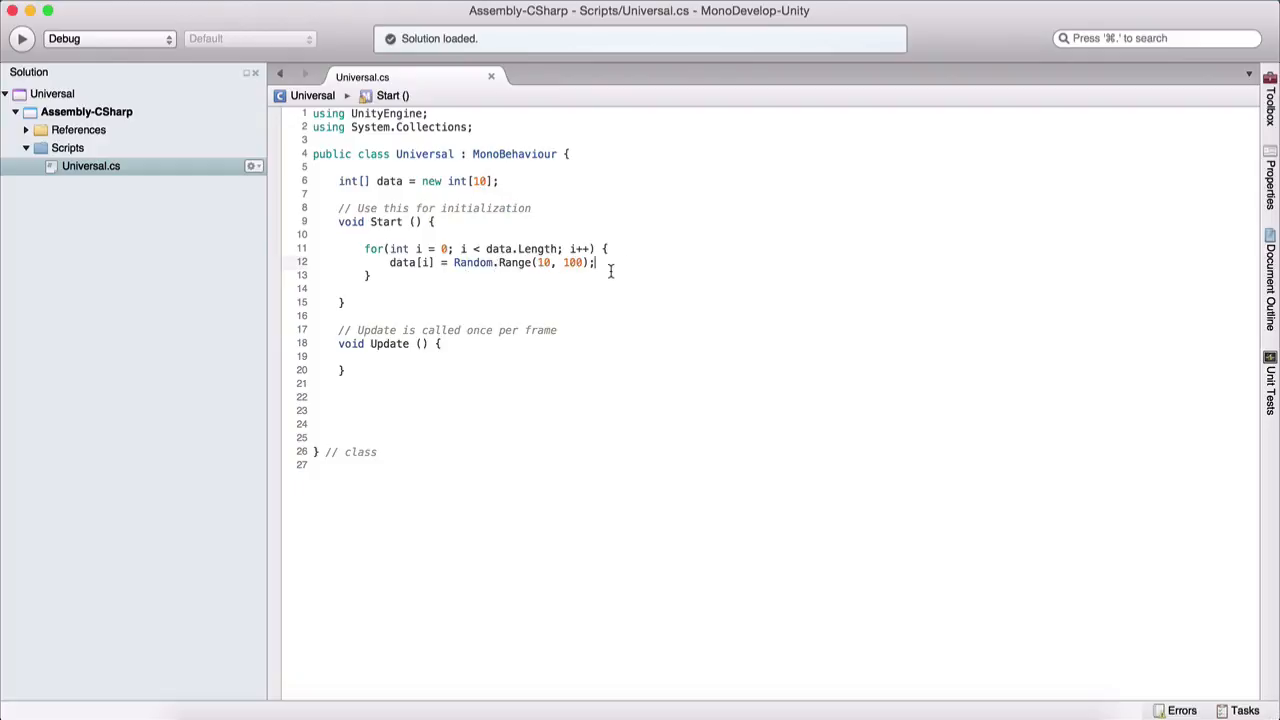
Step: Add a line inside the first loop reading the last element, data[data.Length - 1]
double_click(500, 248)
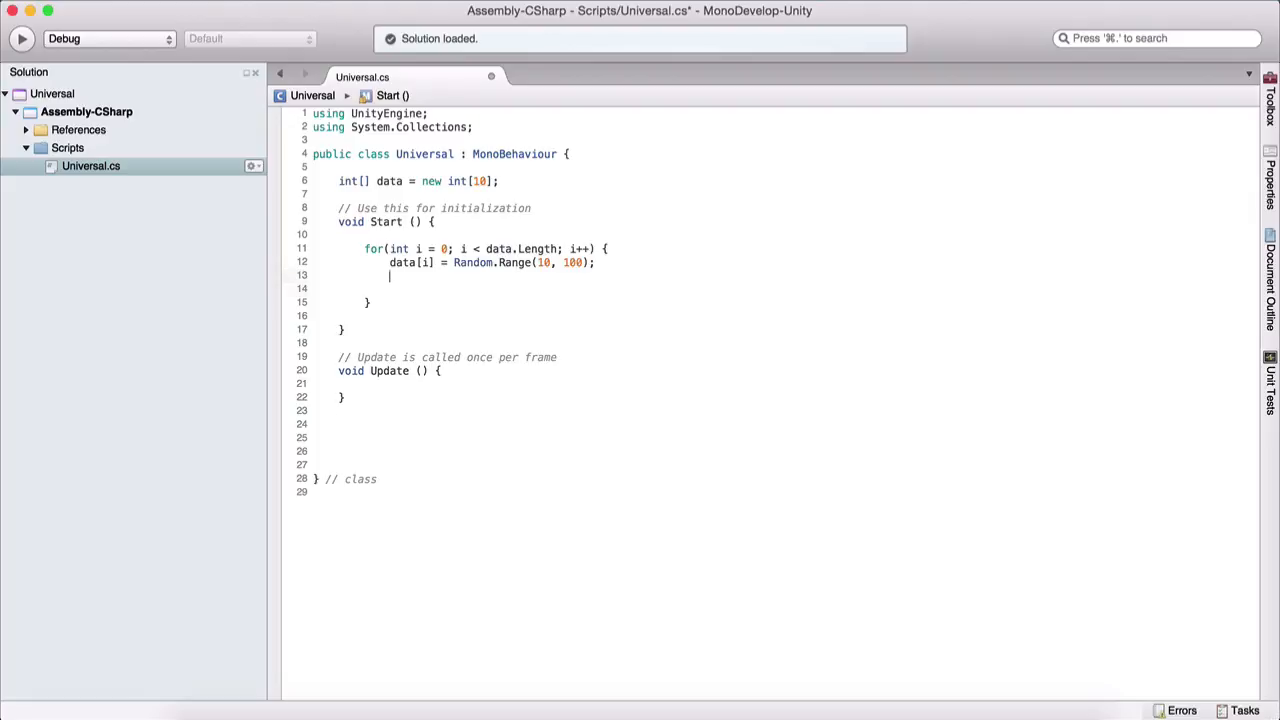
text(data[)
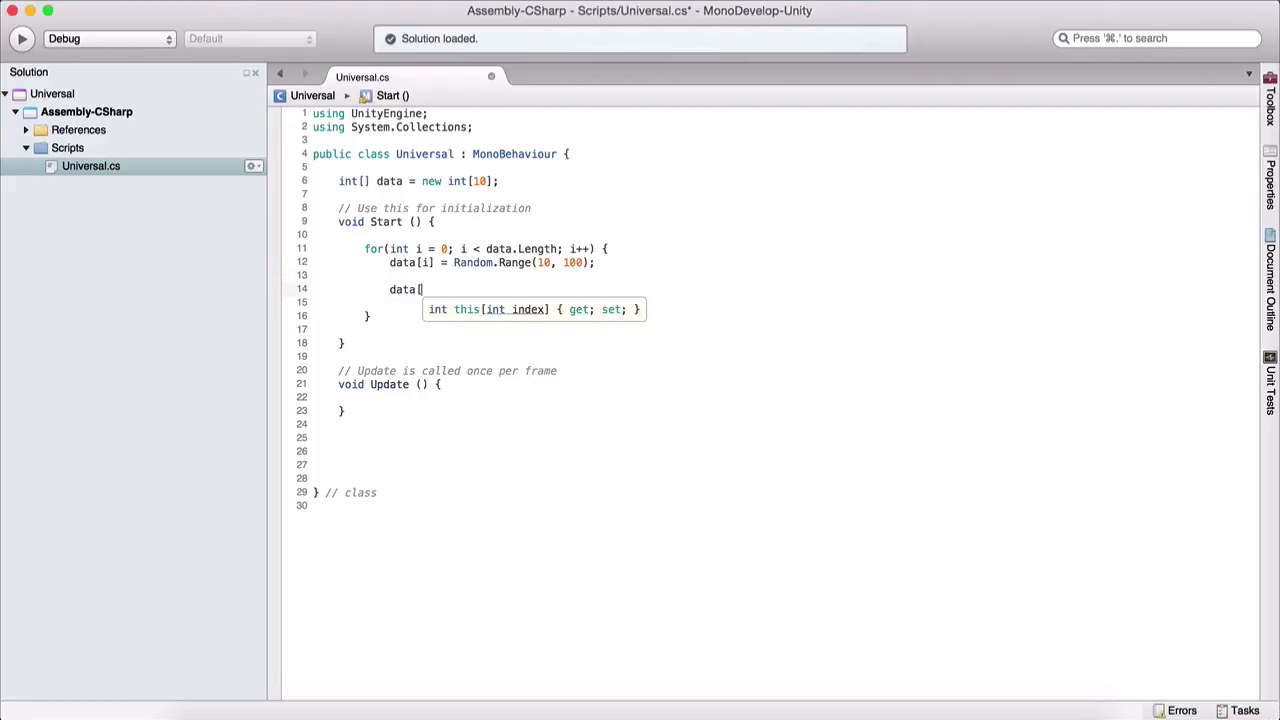
text(data.Length)
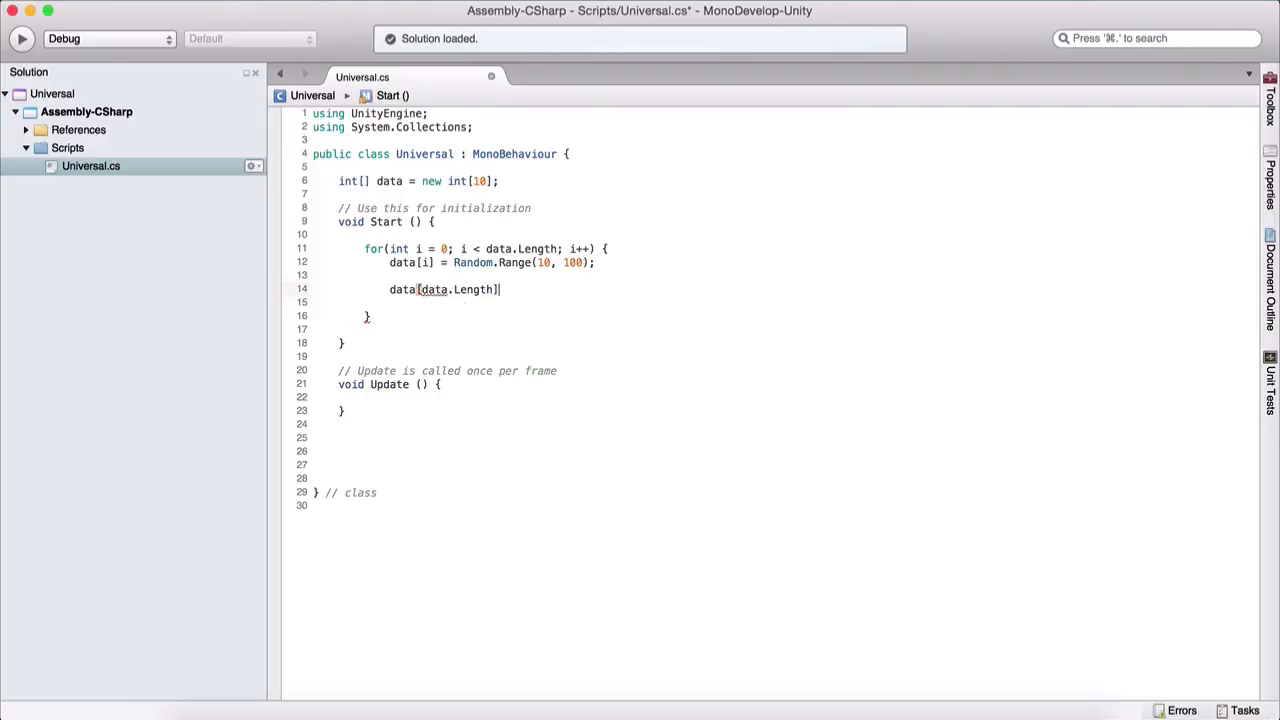
text(- 1)
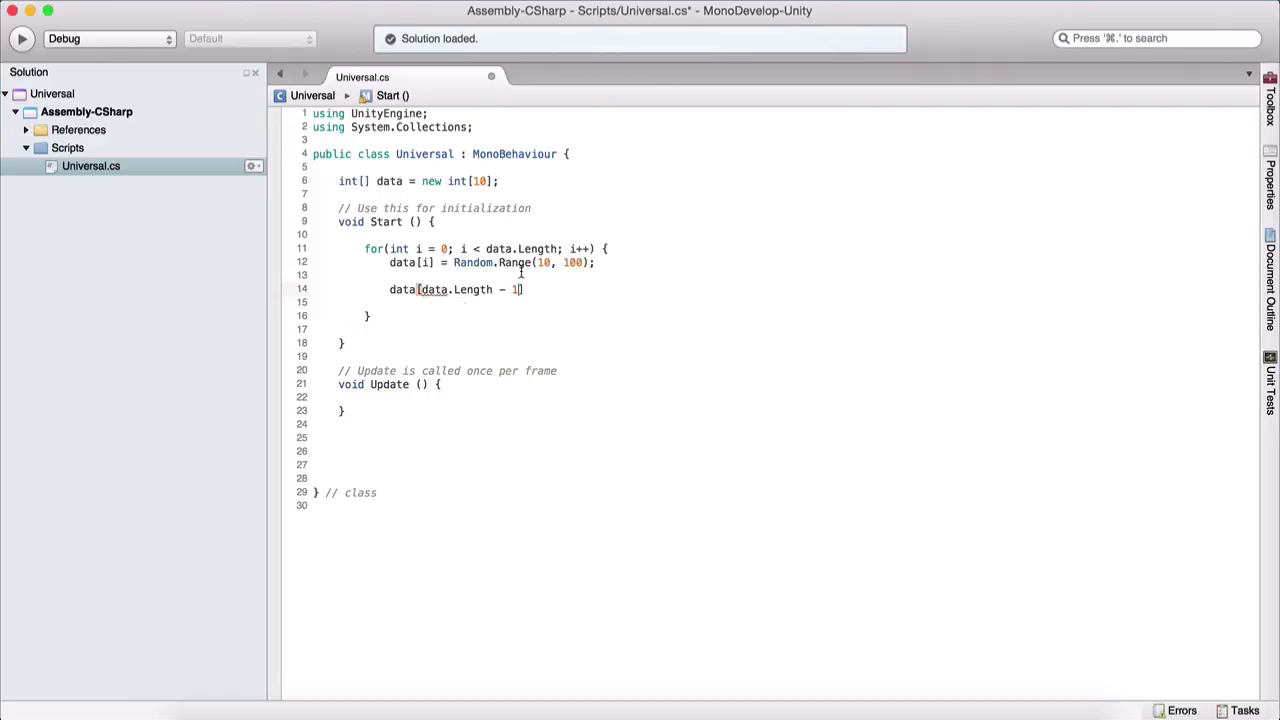
double_click(521, 248)
text(Debug.Log("" + data[i]);)
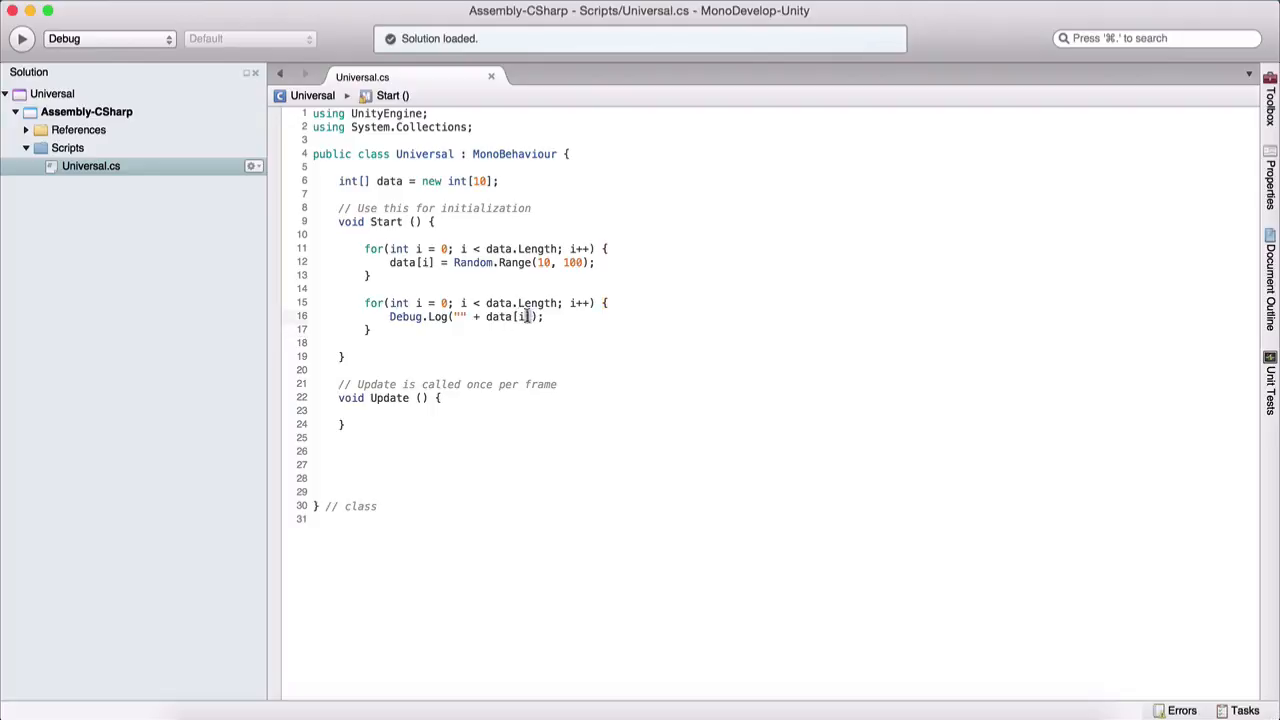
Step: Review the logged data[i] element and switch over to the Unity editor
double_click(507, 316)
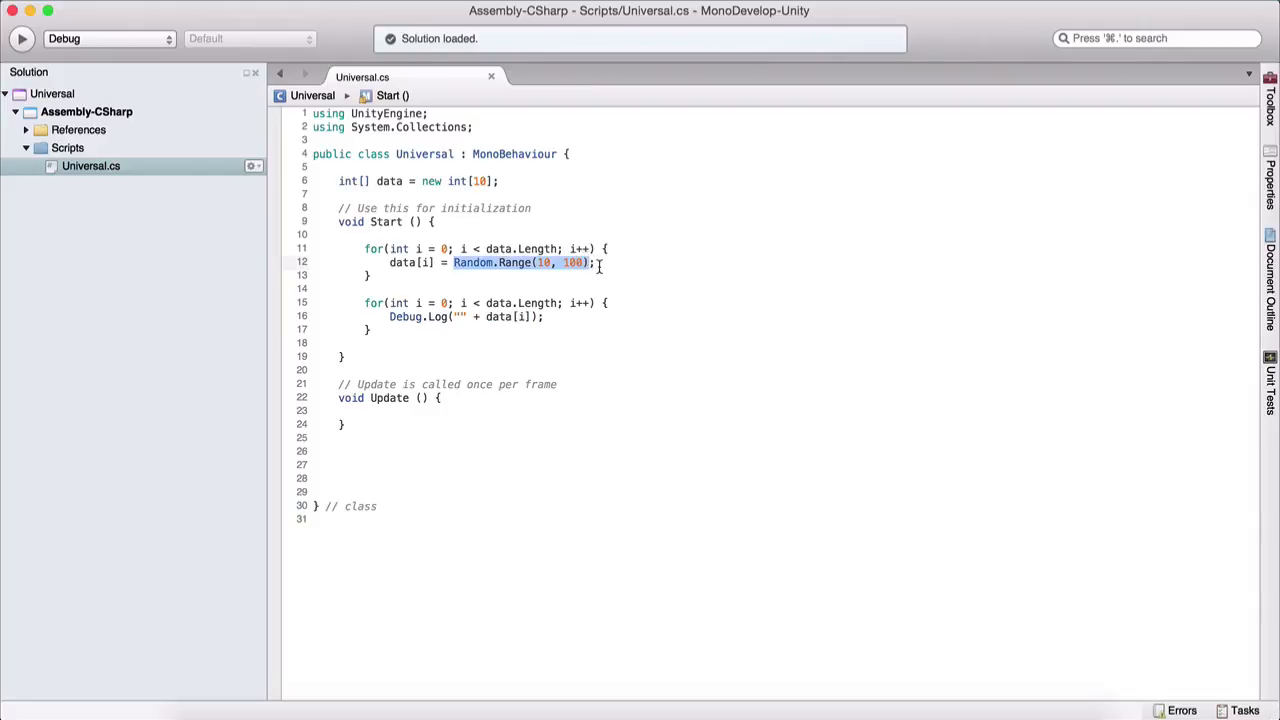
click(595, 262)
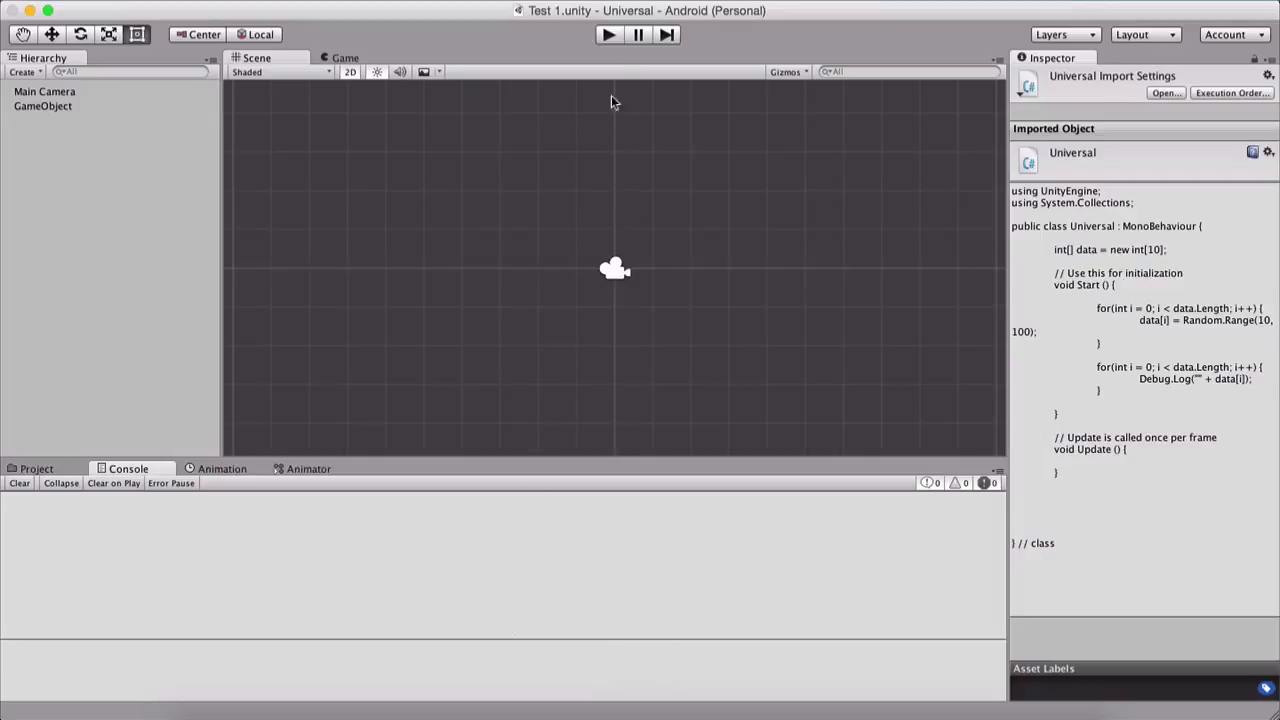
Step: Play the scene and inspect the ten random values logged in the Console
click(608, 34)
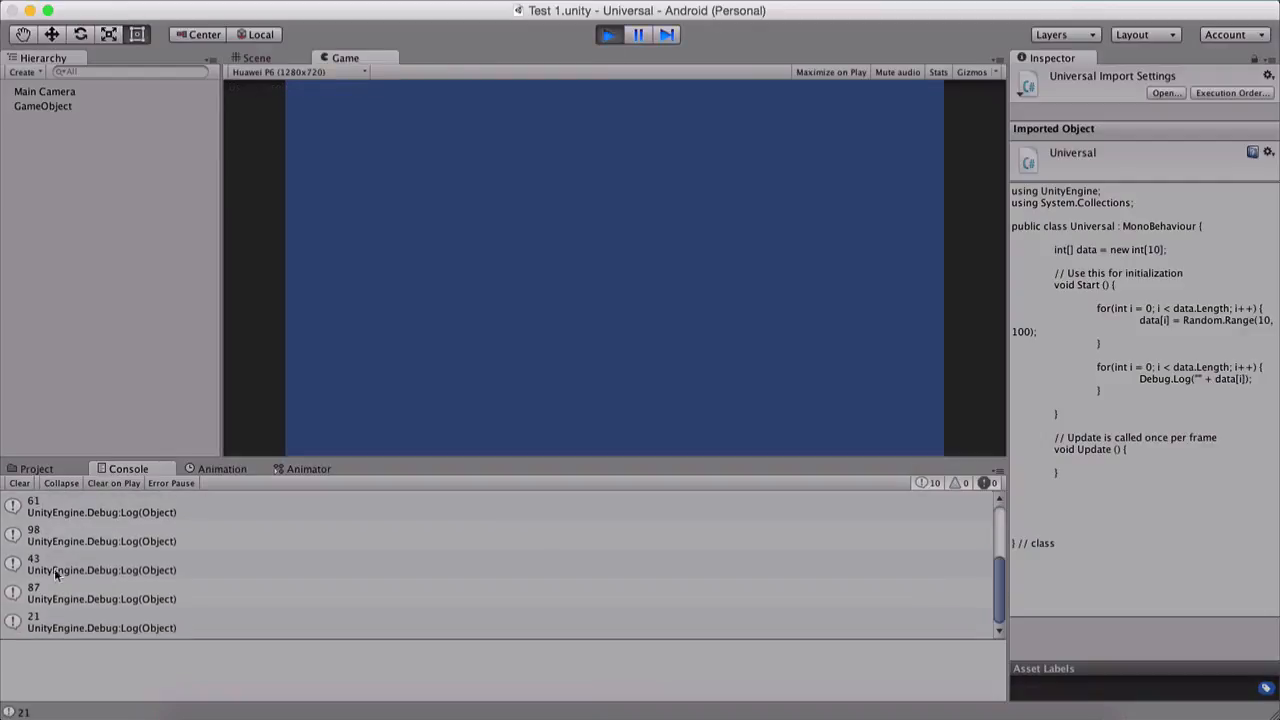
click(19, 483)
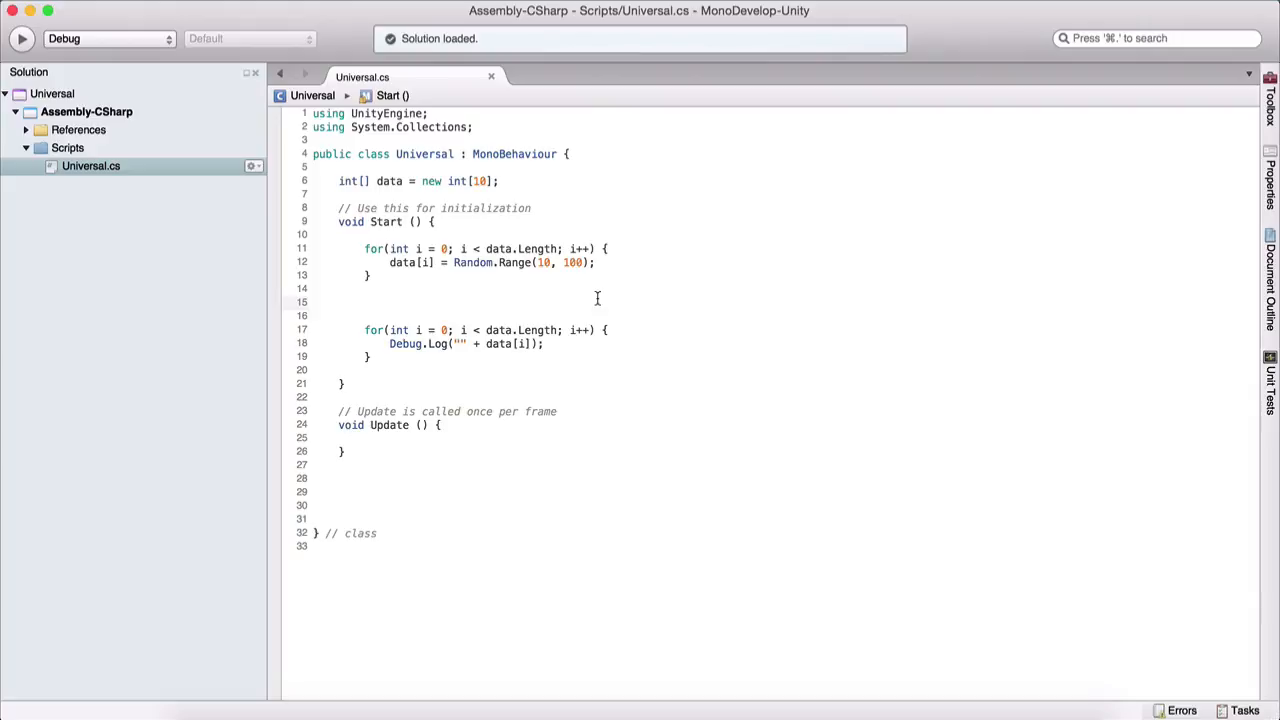
Step: Add int a = data[4]; between the two loops and save the script
click(364, 302)
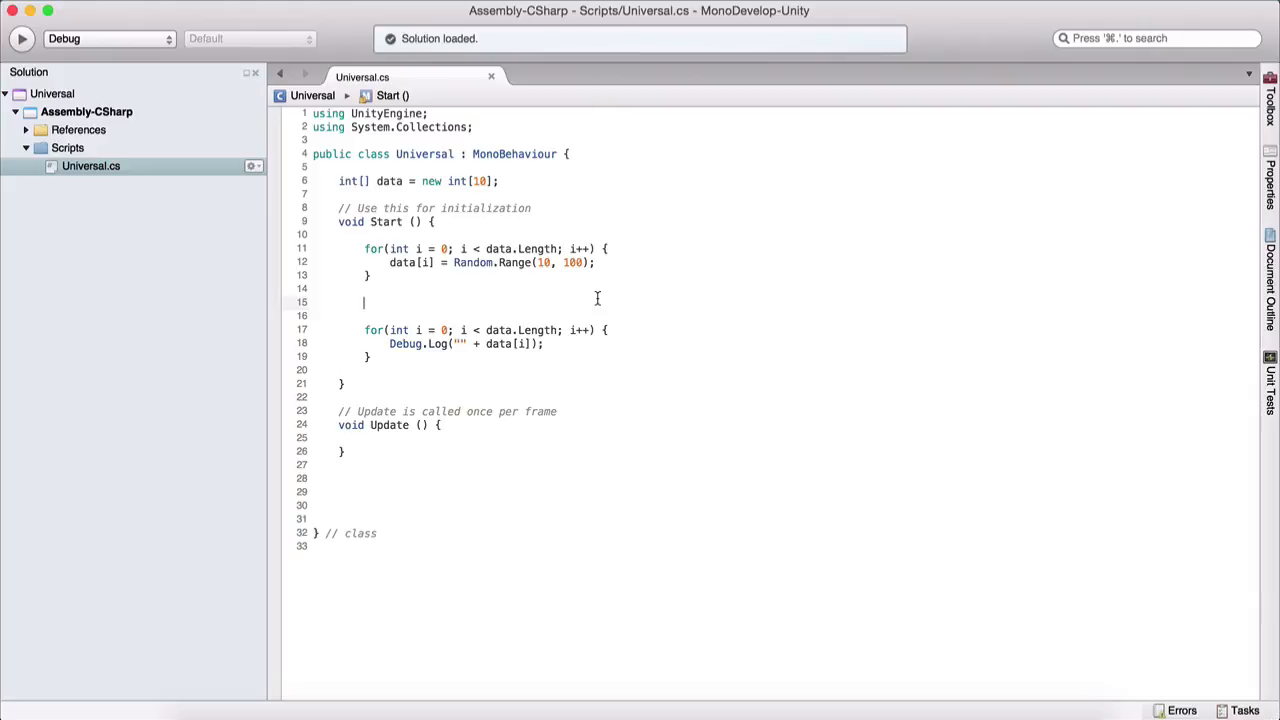
text(int a =)
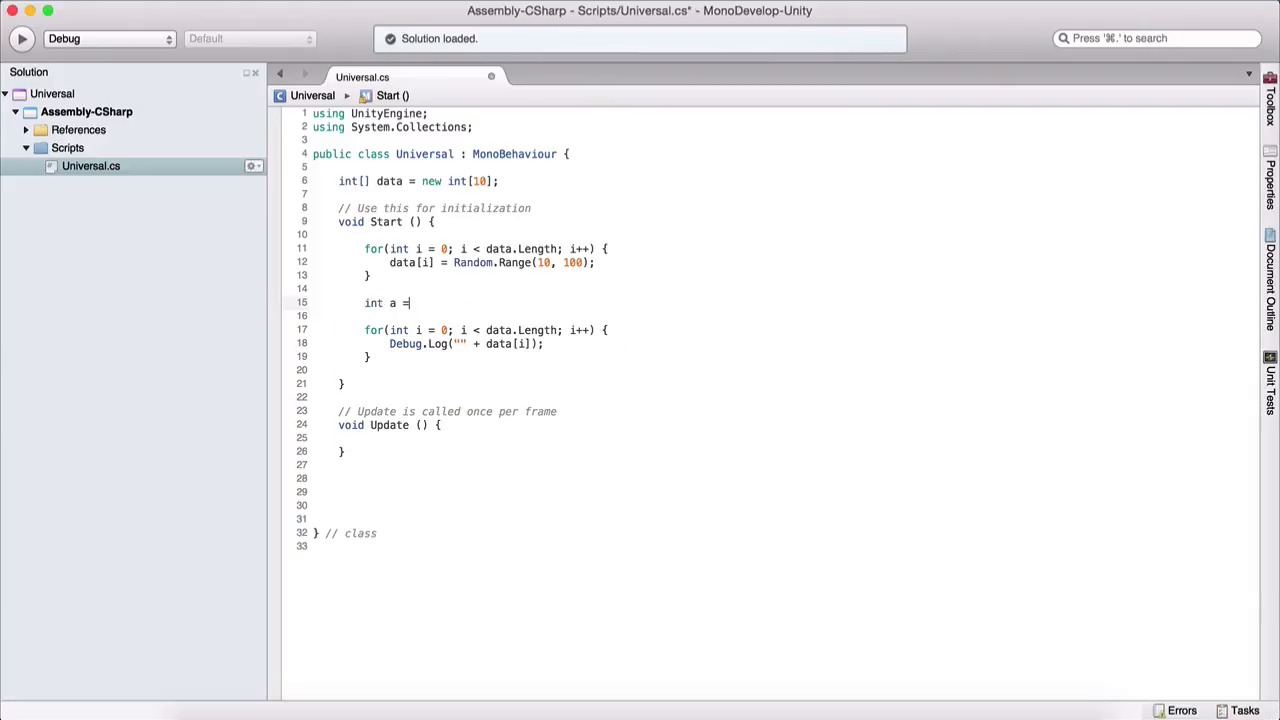
text(data[)
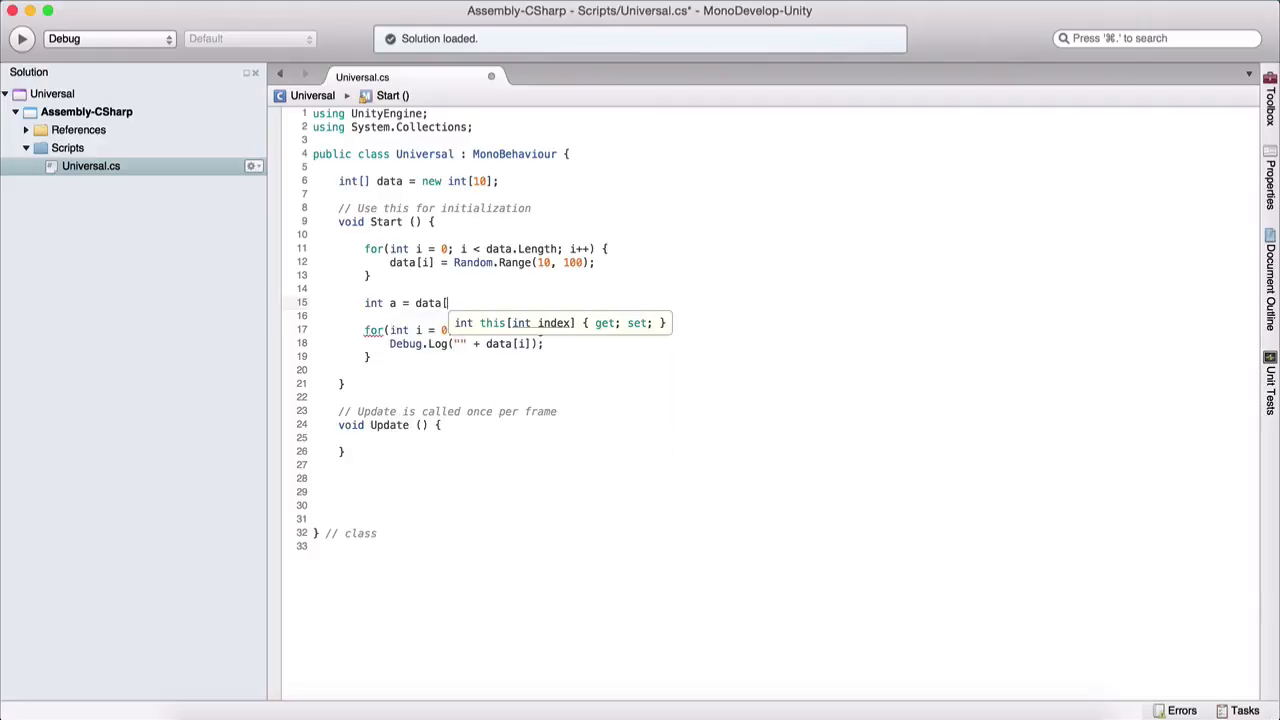
text(4];)
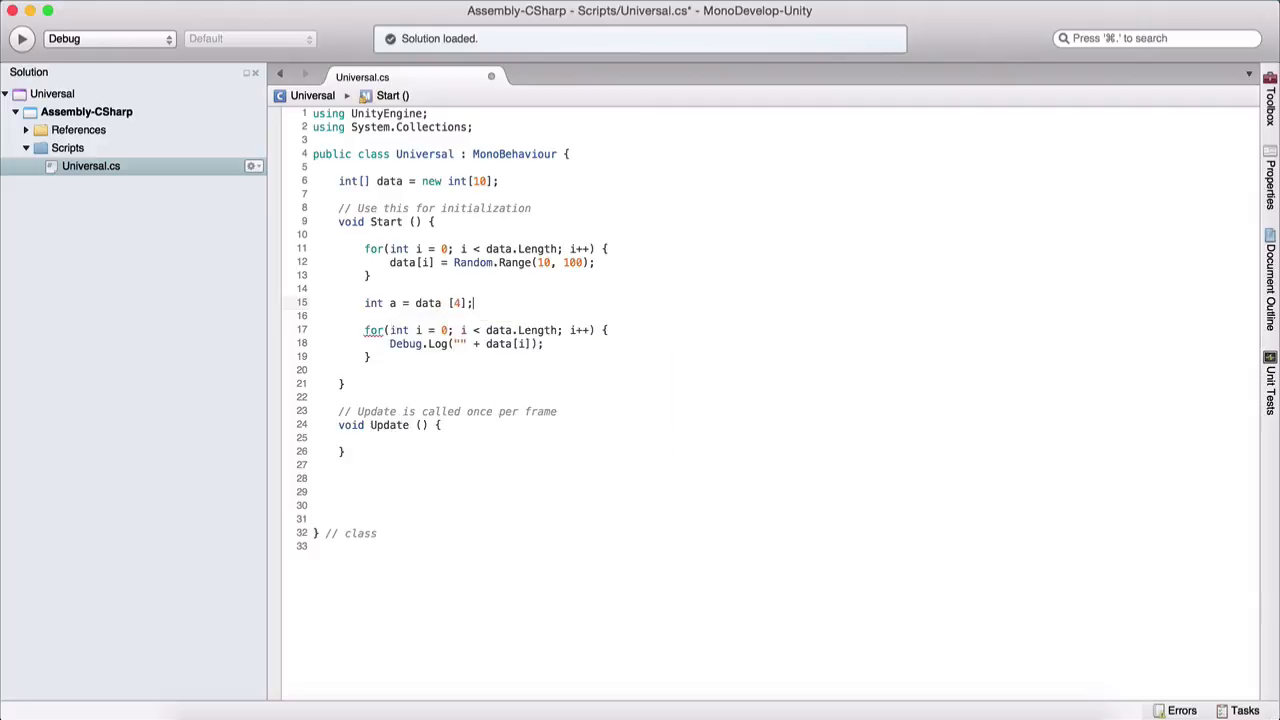
key(cmd+s)
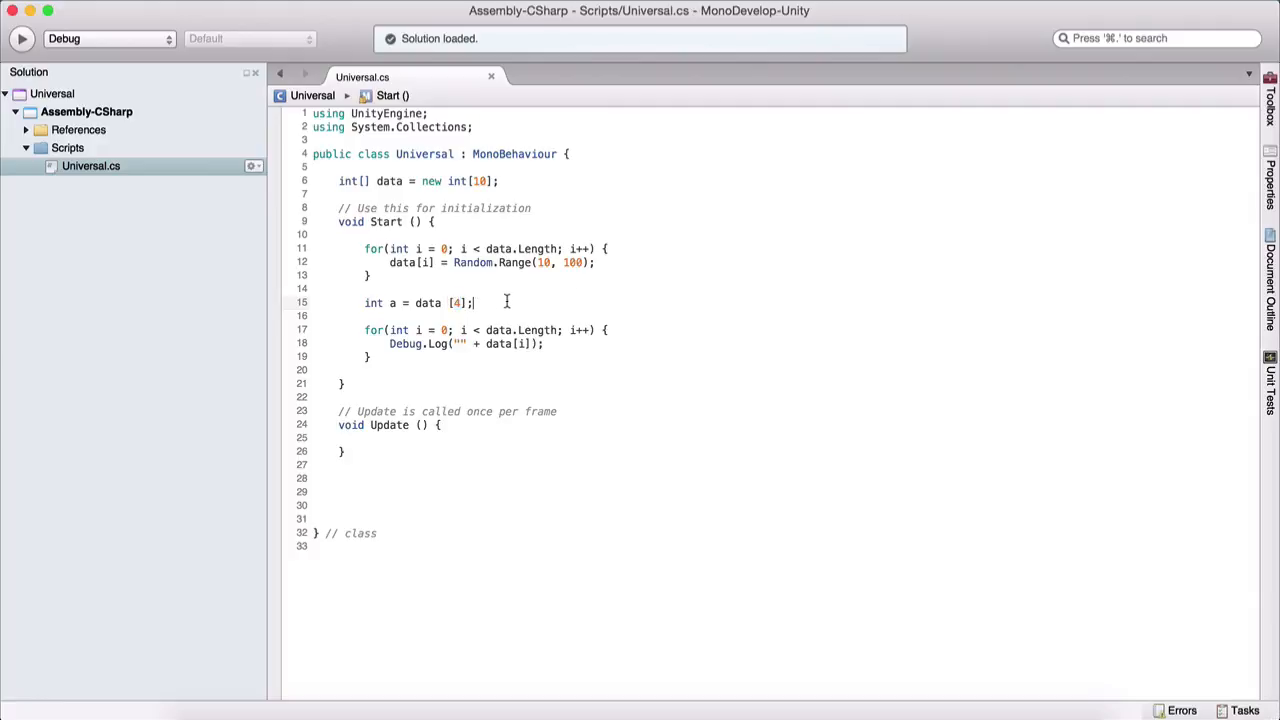
Step: Change a's index to data.Length - 1 to demonstrate, then to data[1], and save
click(458, 302)
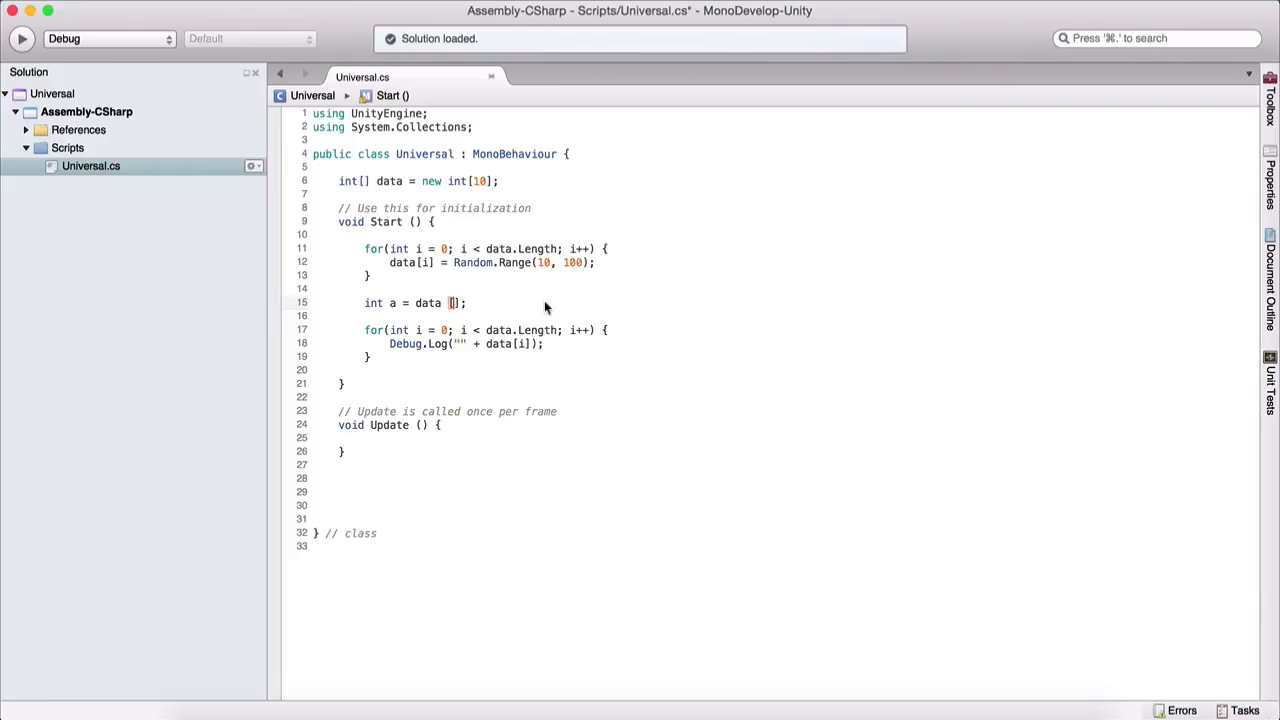
text(data.Length)
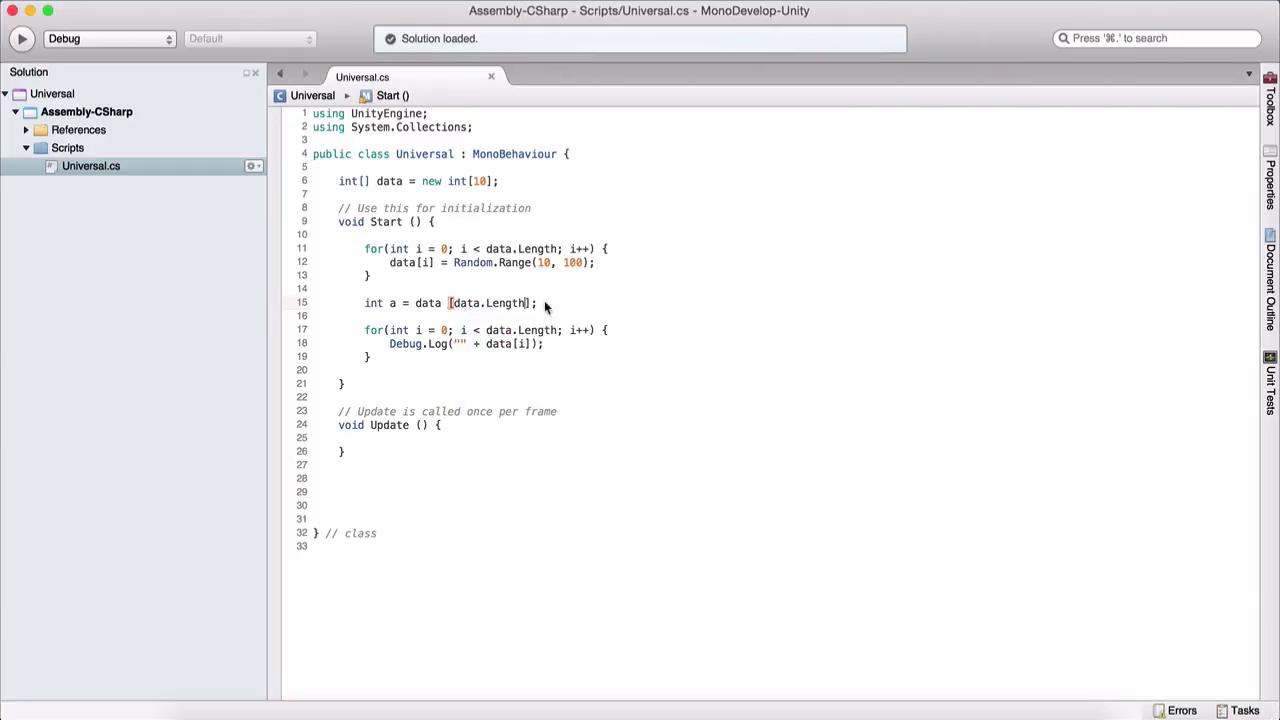
text(- 1)
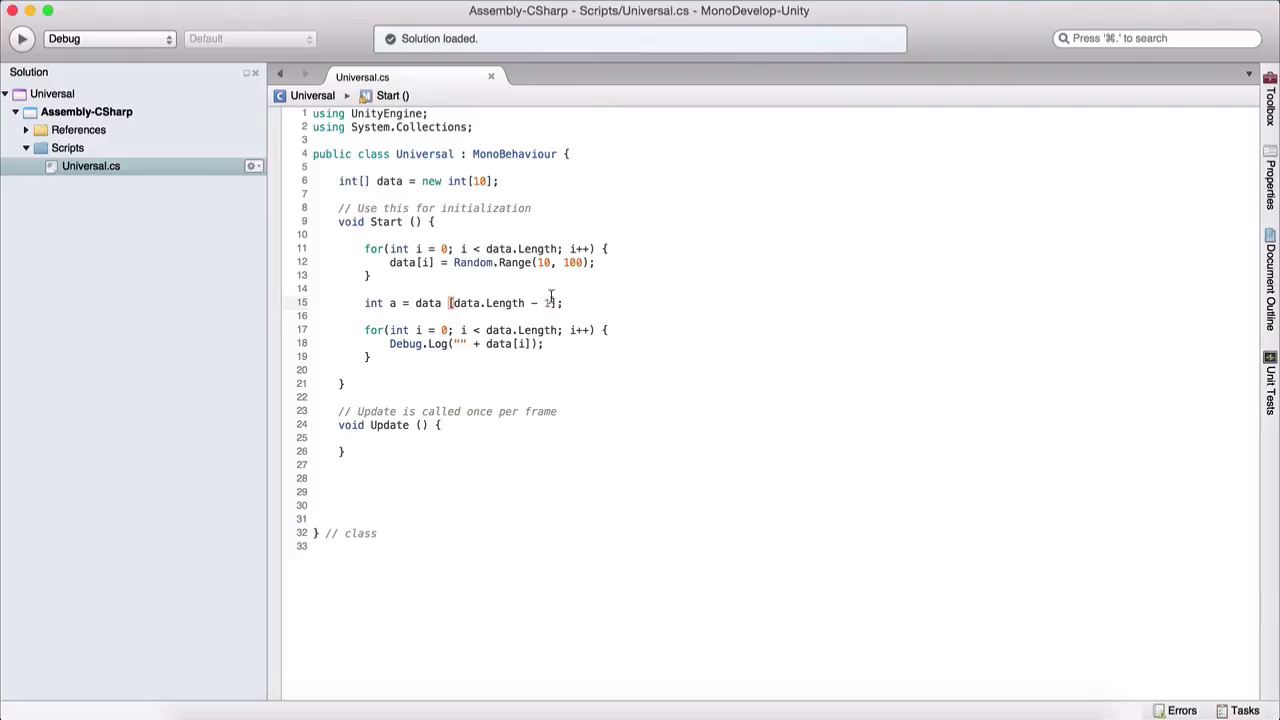
mouse_move(640, 308)
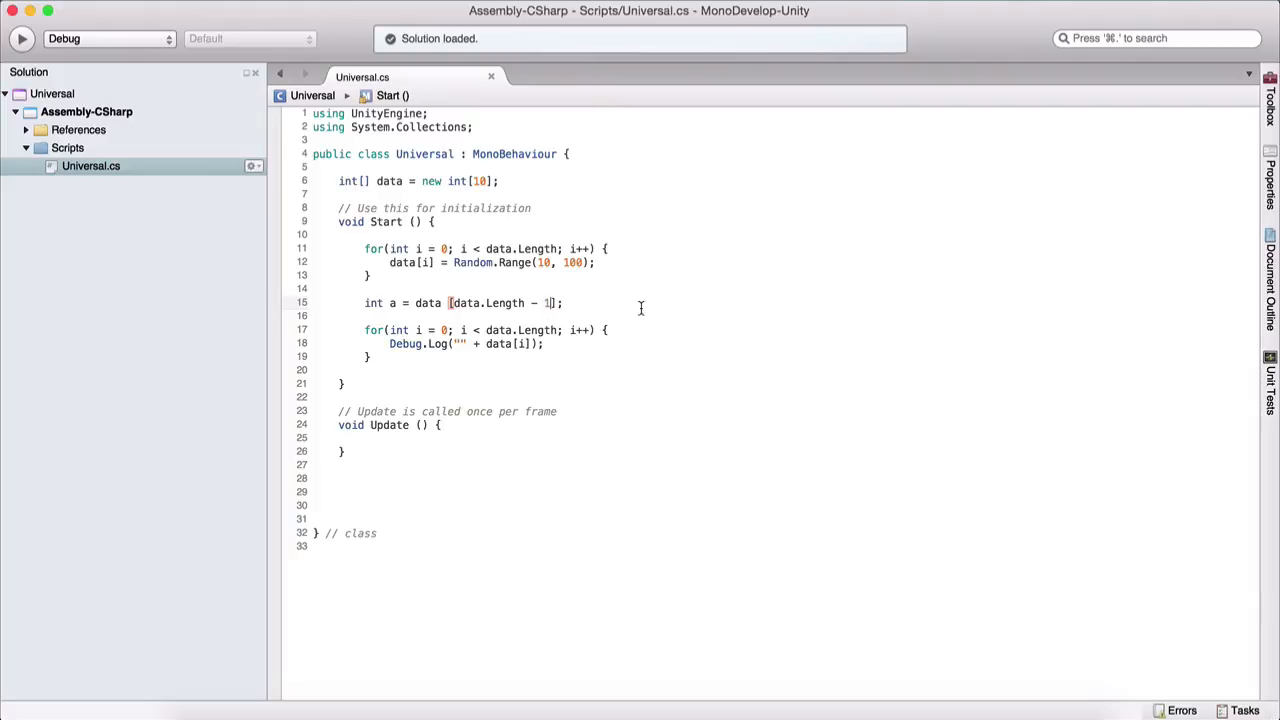
key(BackSpace)
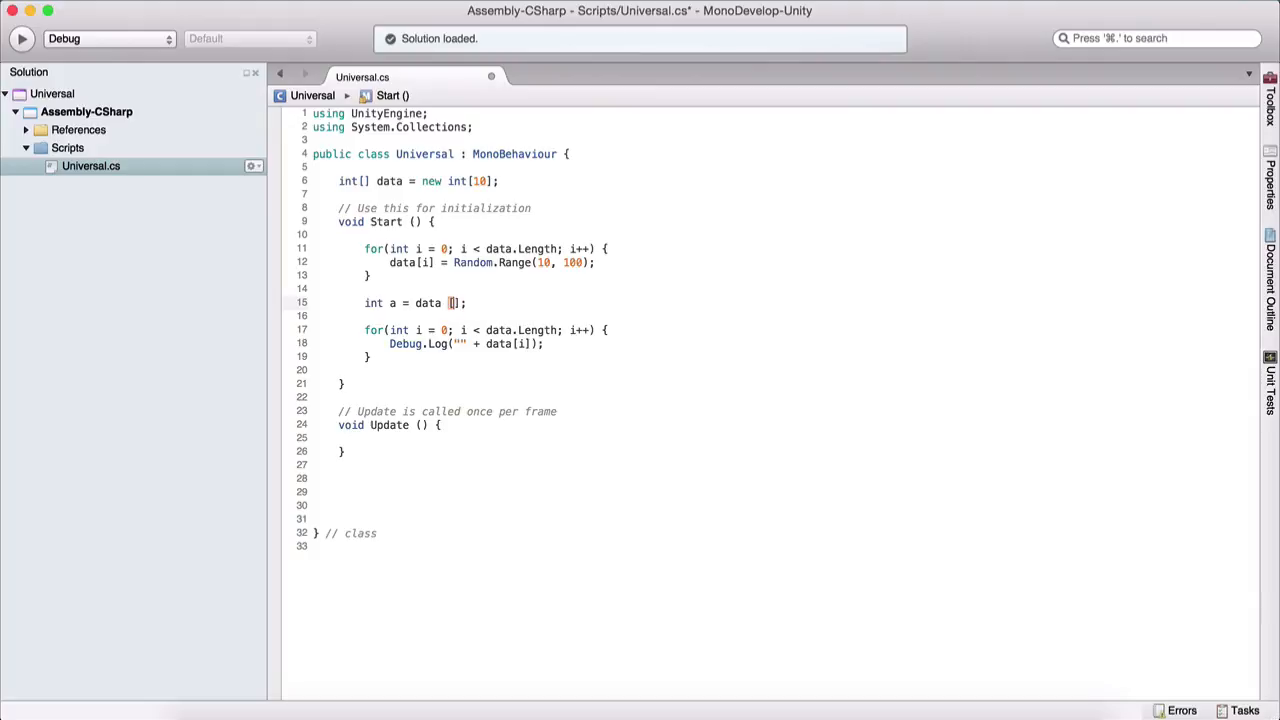
text(1)
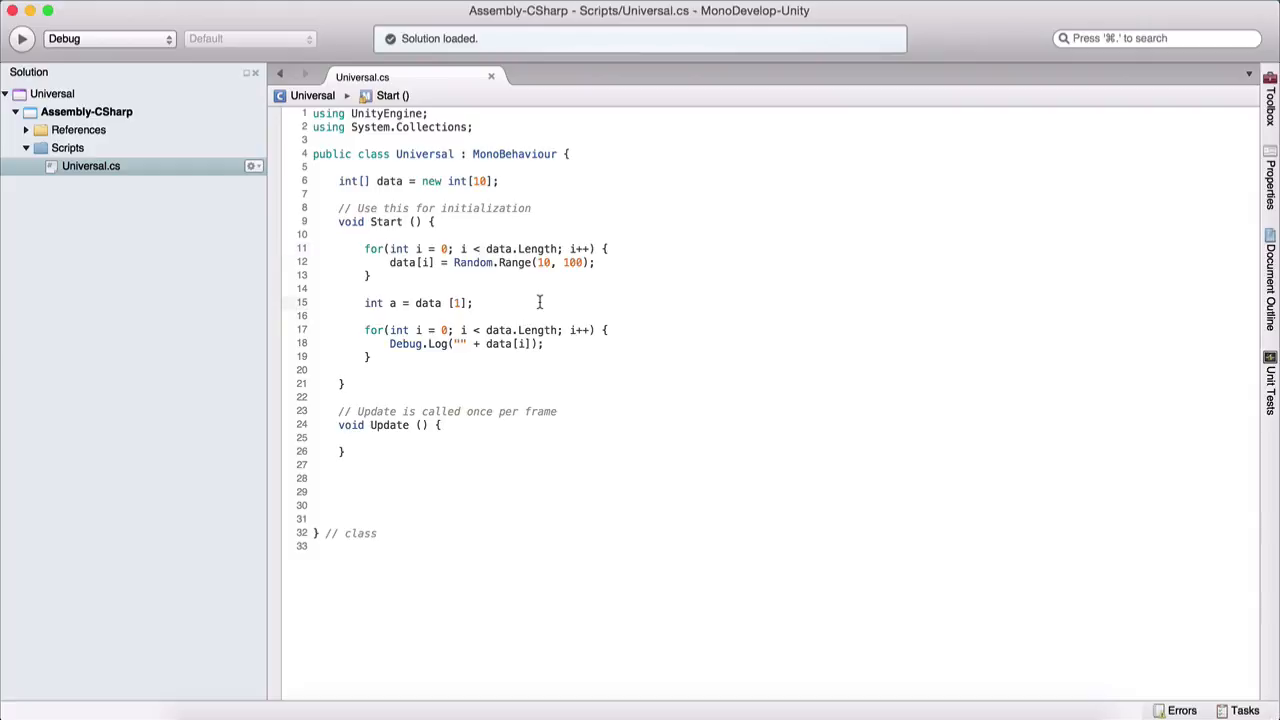
click(474, 302)
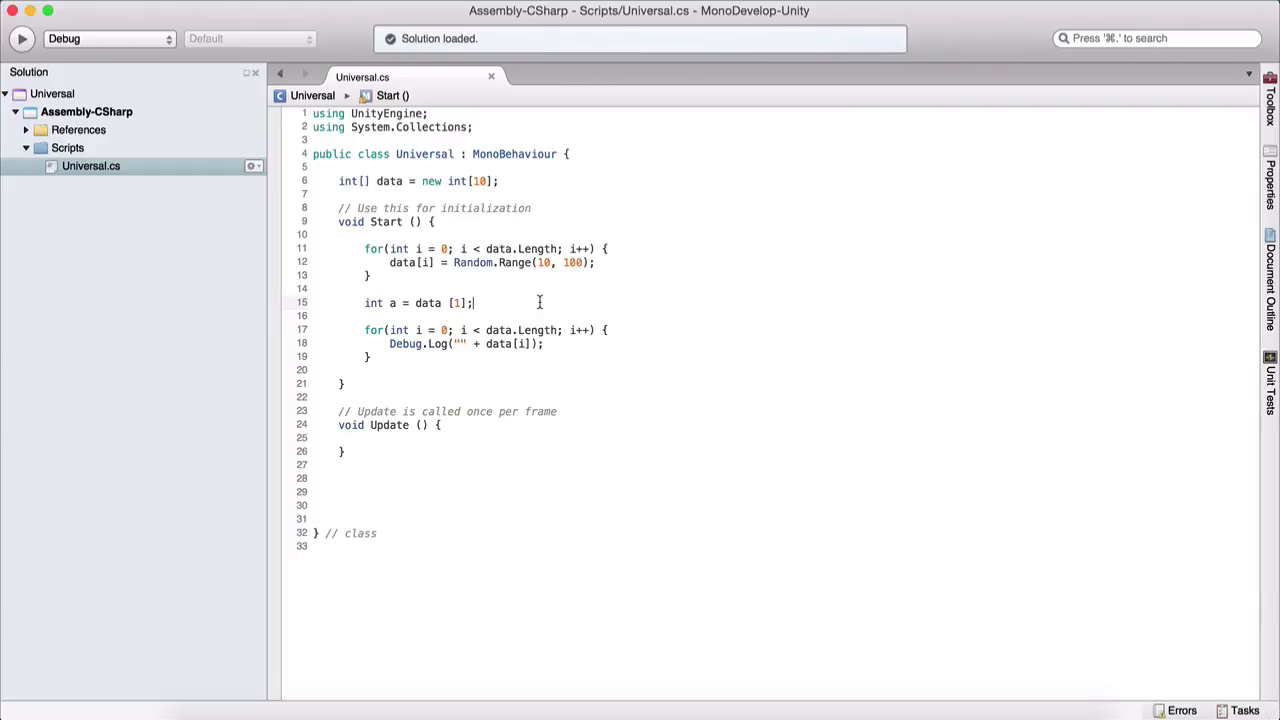